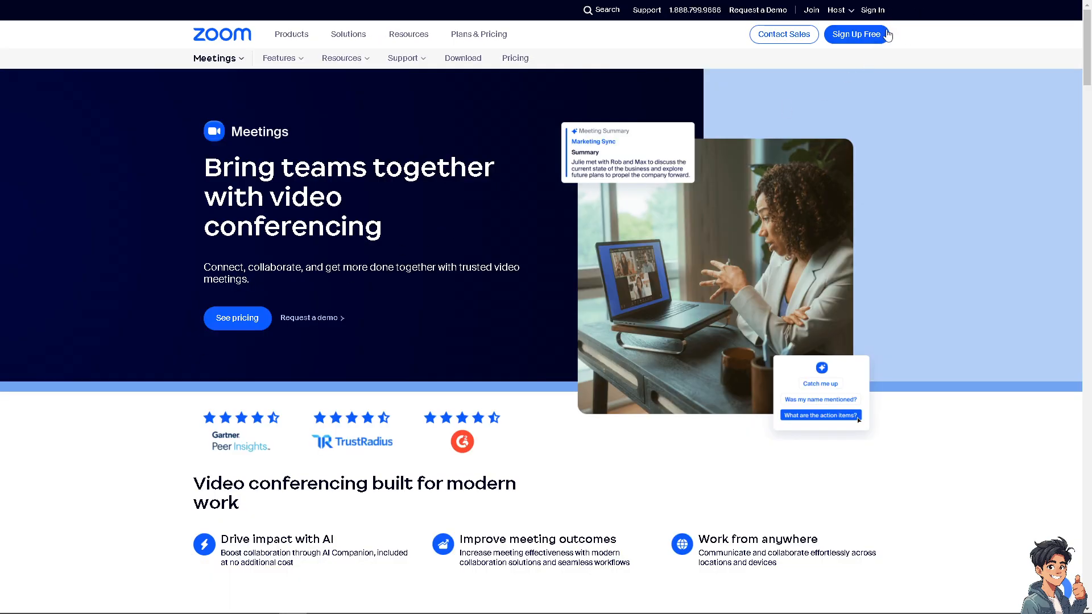
pyautogui.moveTo(872, 10)
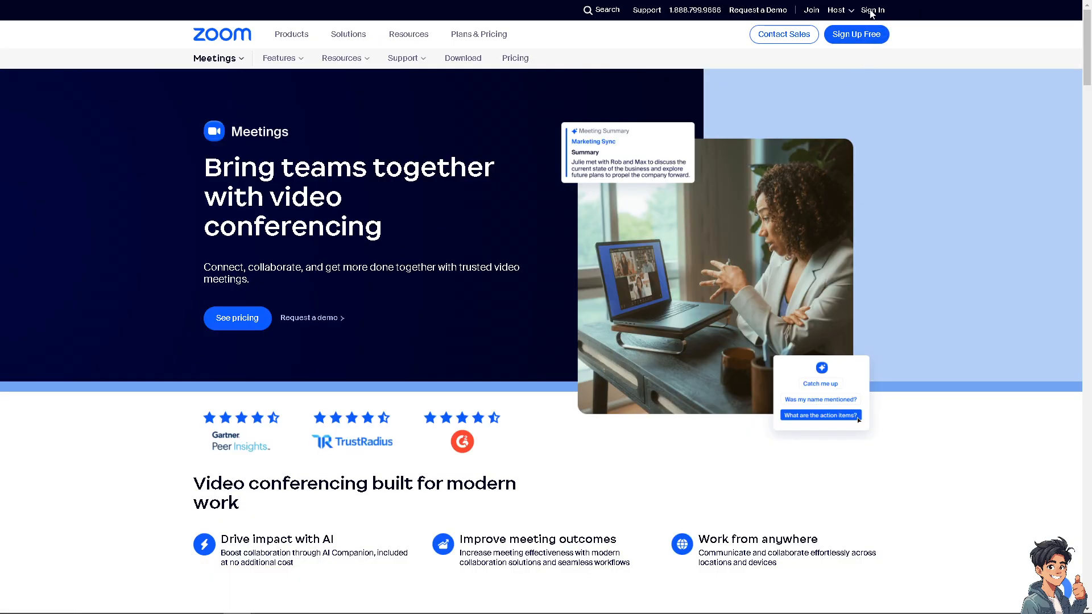
# Go to the Zoom website's Sign In page from the top navigation bar
pyautogui.click(872, 10)
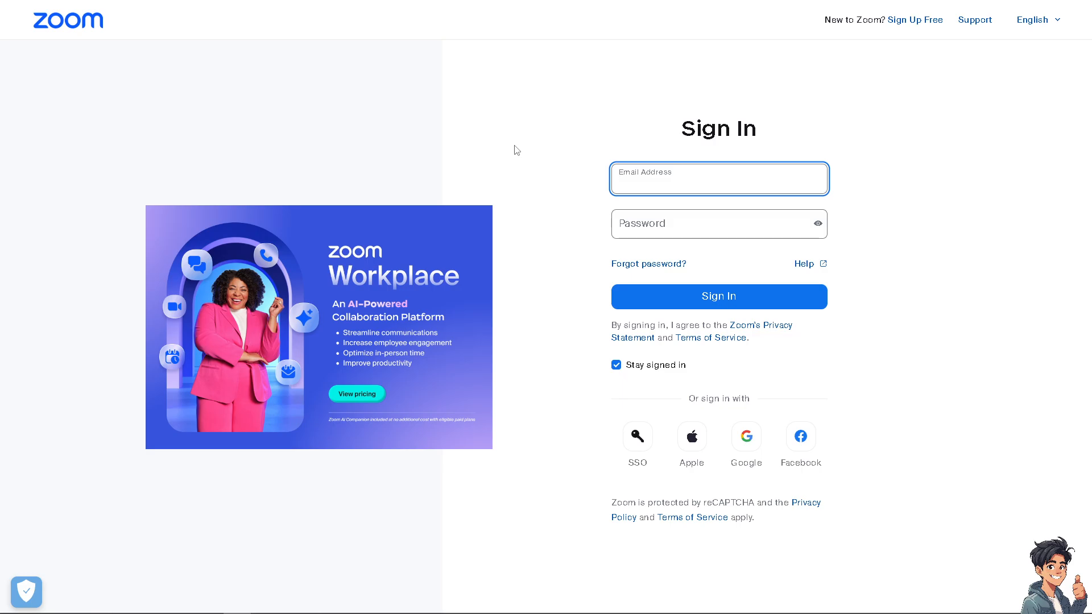
pyautogui.moveTo(915, 20)
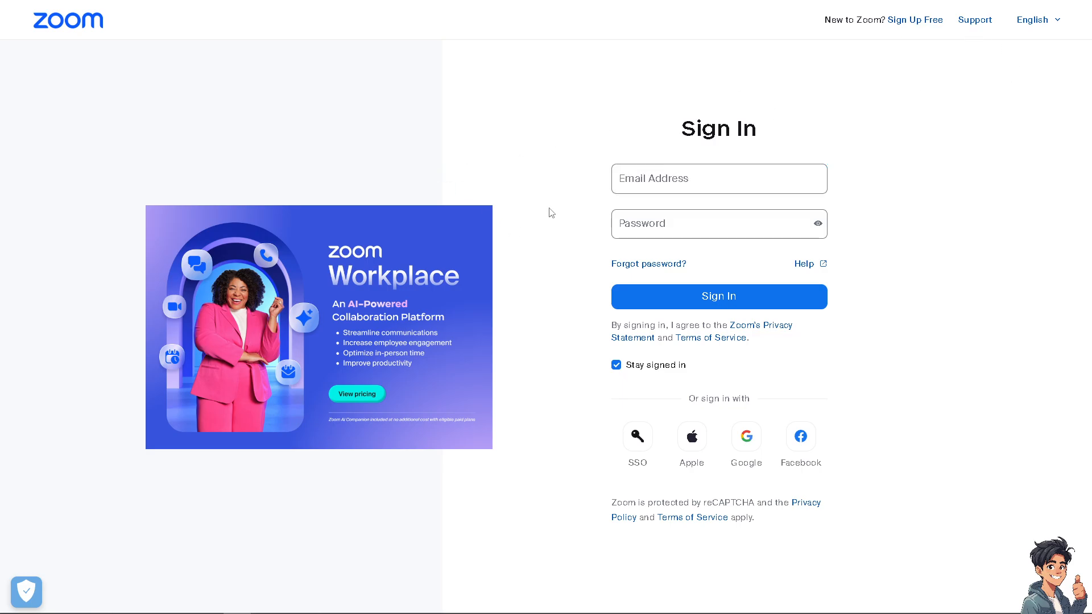
# Start a free Sign Up and select the Birth Year field on Verify Your Age
pyautogui.click(915, 20)
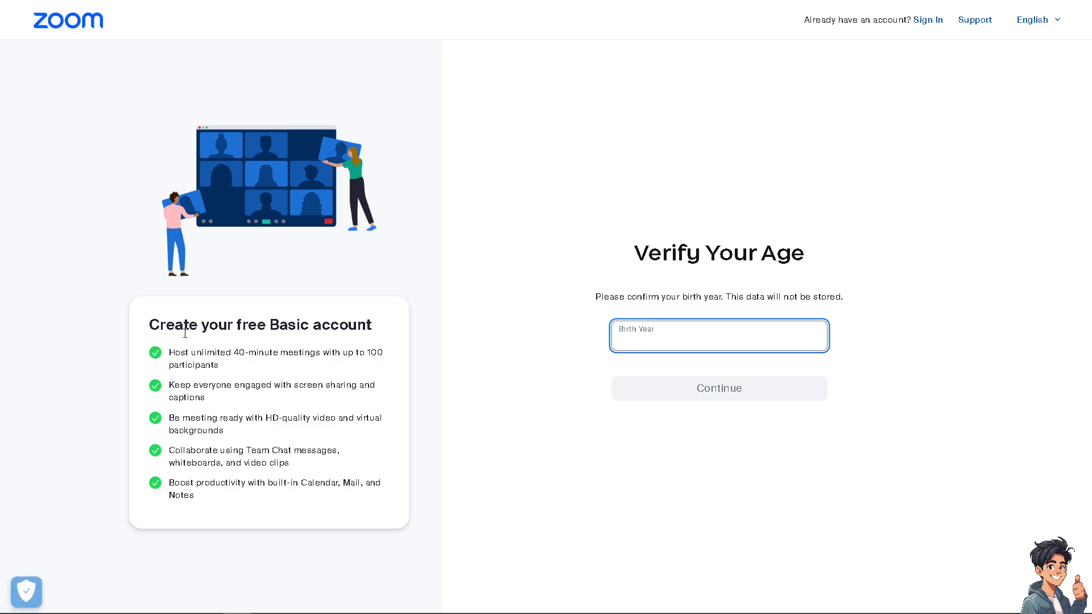
pyautogui.click(719, 335)
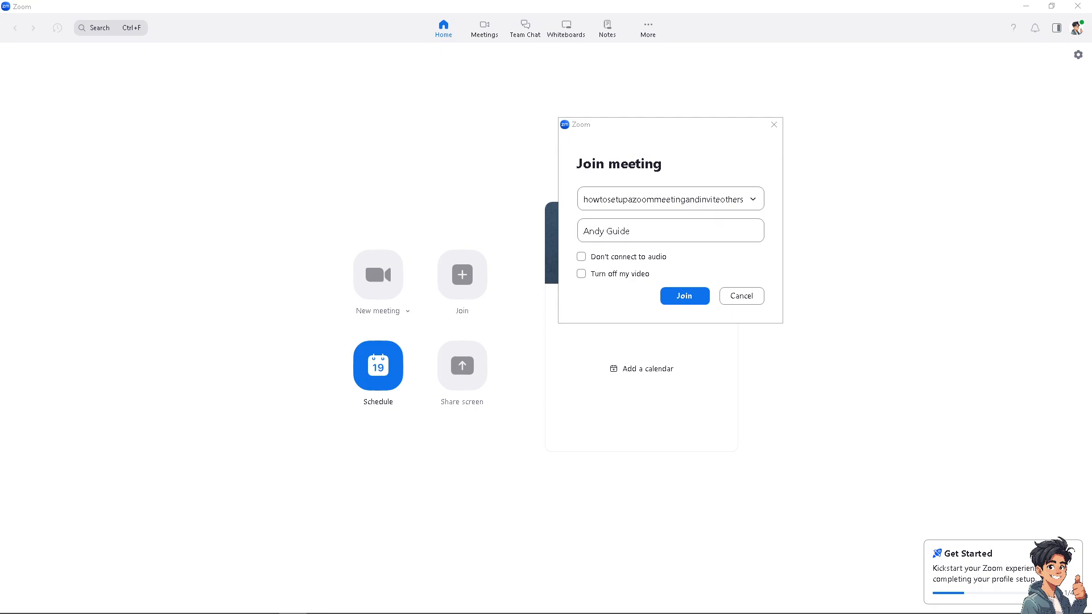
pyautogui.moveTo(3, 285)
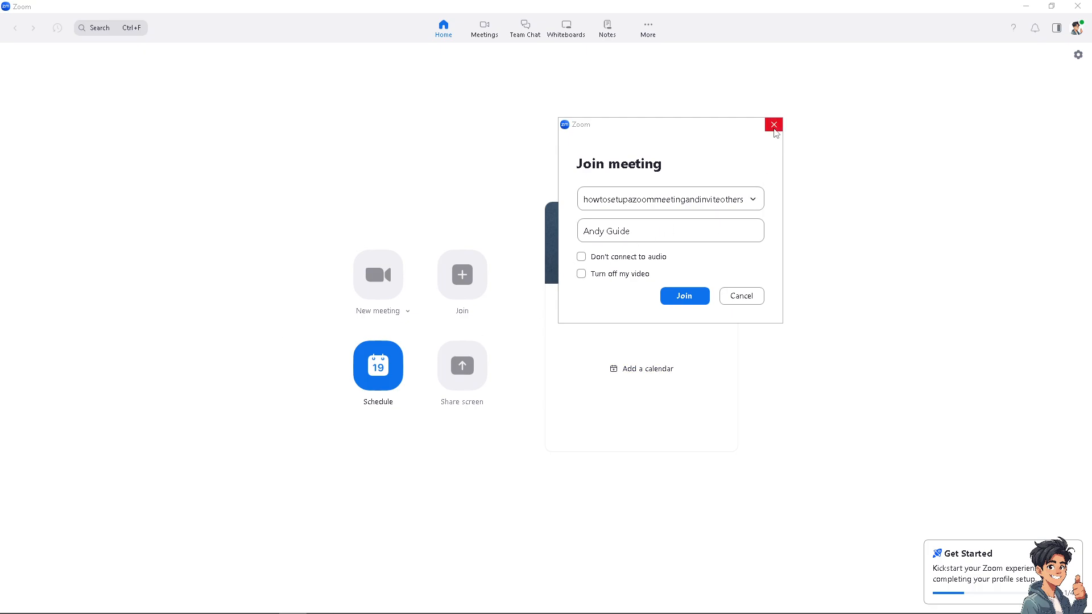
# Close the Join meeting dialog to return to the Zoom Home screen
pyautogui.click(773, 124)
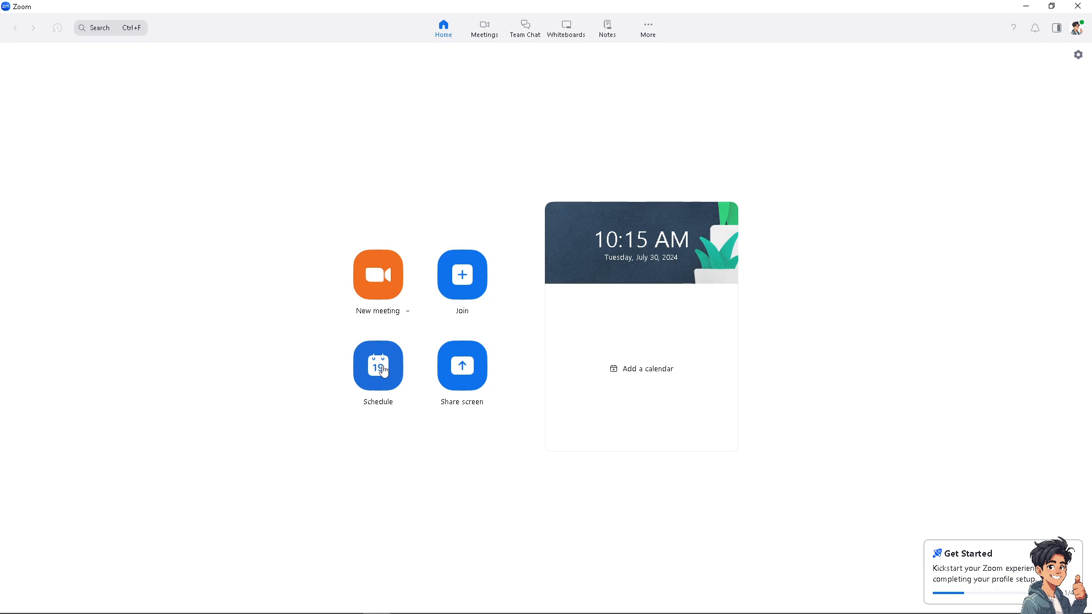
# Open the schedule form and title the meeting 'How to set up a zoom meeting and invite others'
pyautogui.click(377, 365)
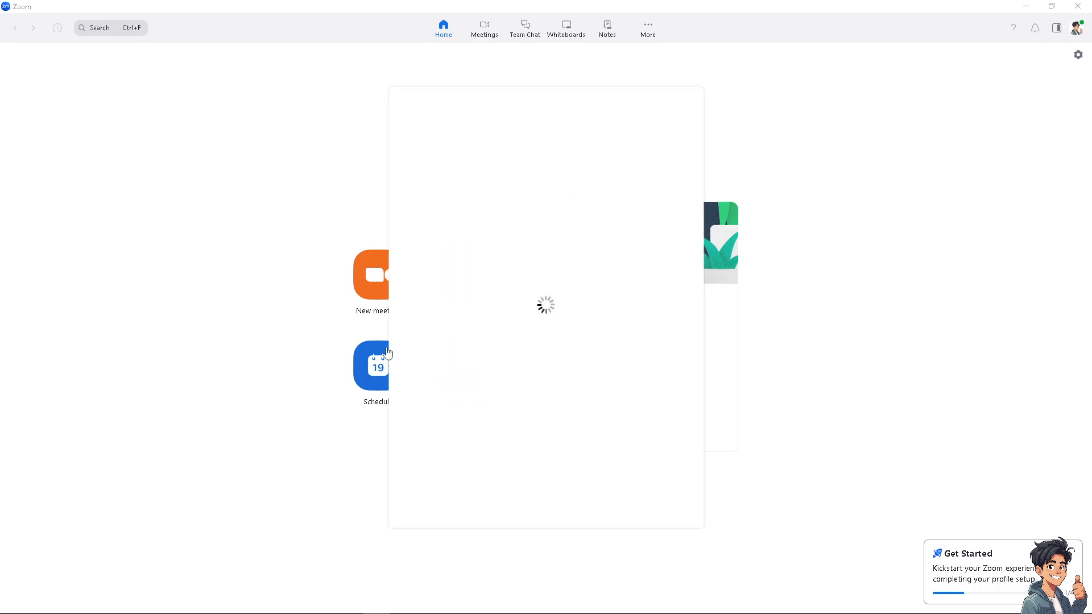
pyautogui.click(376, 366)
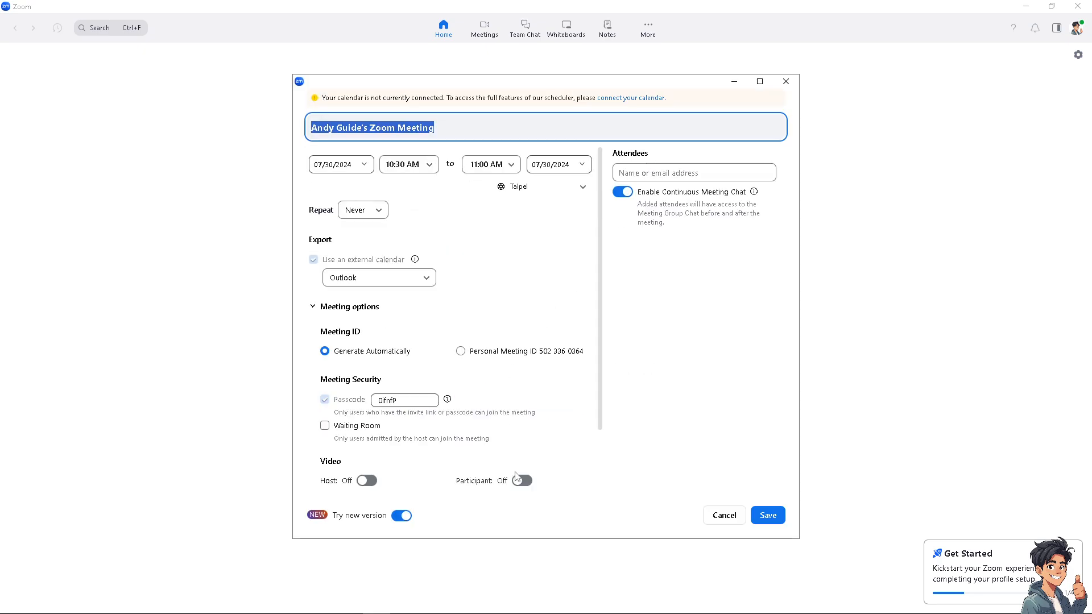
pyautogui.moveTo(384, 152)
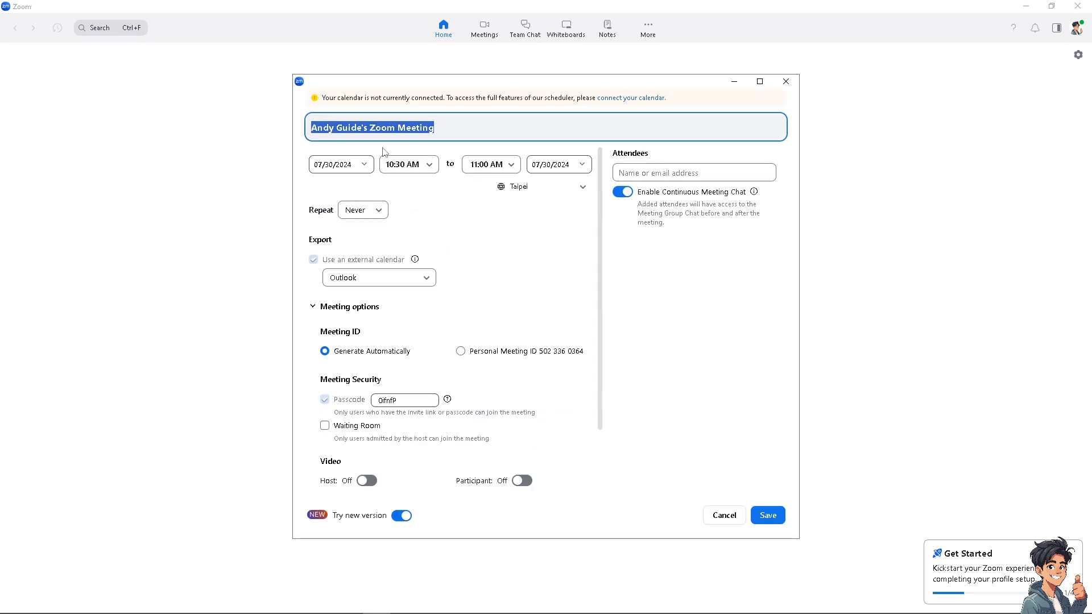
pyautogui.moveTo(231, 154)
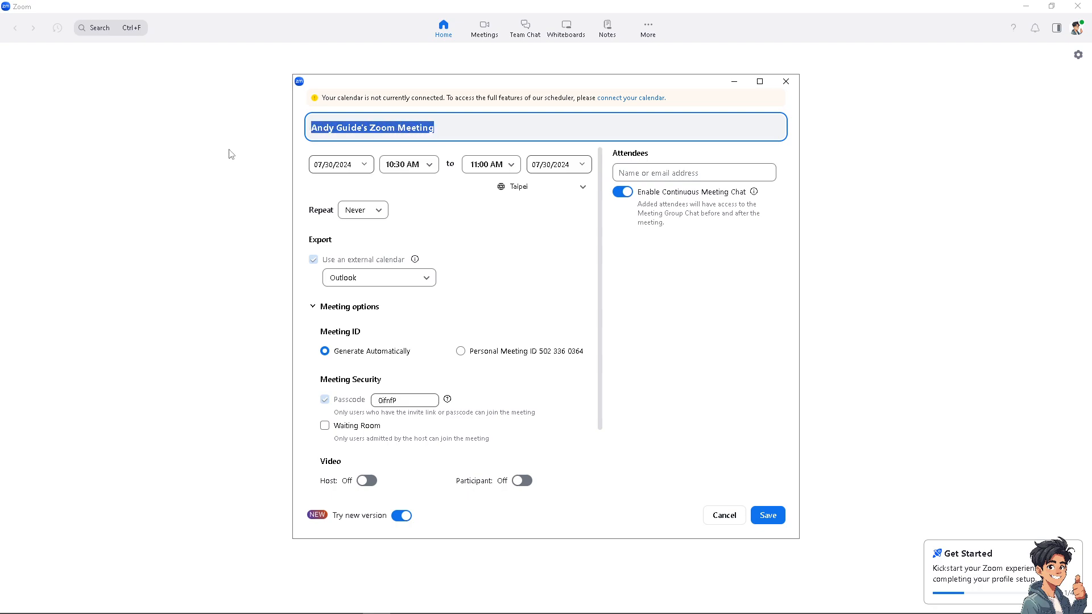
pyautogui.moveTo(330, 144)
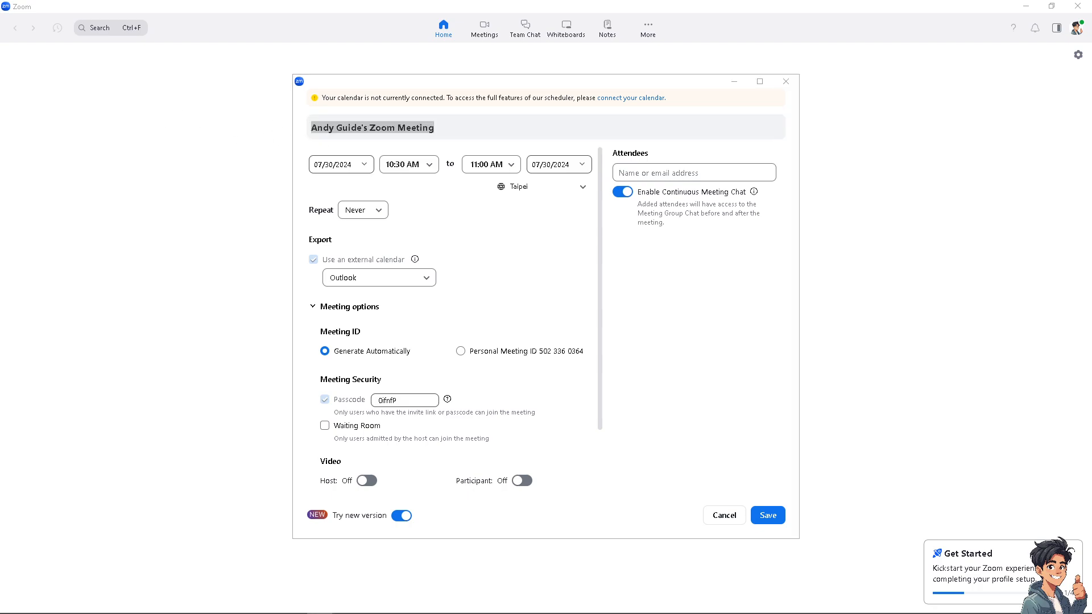
pyautogui.tripleClick(372, 127)
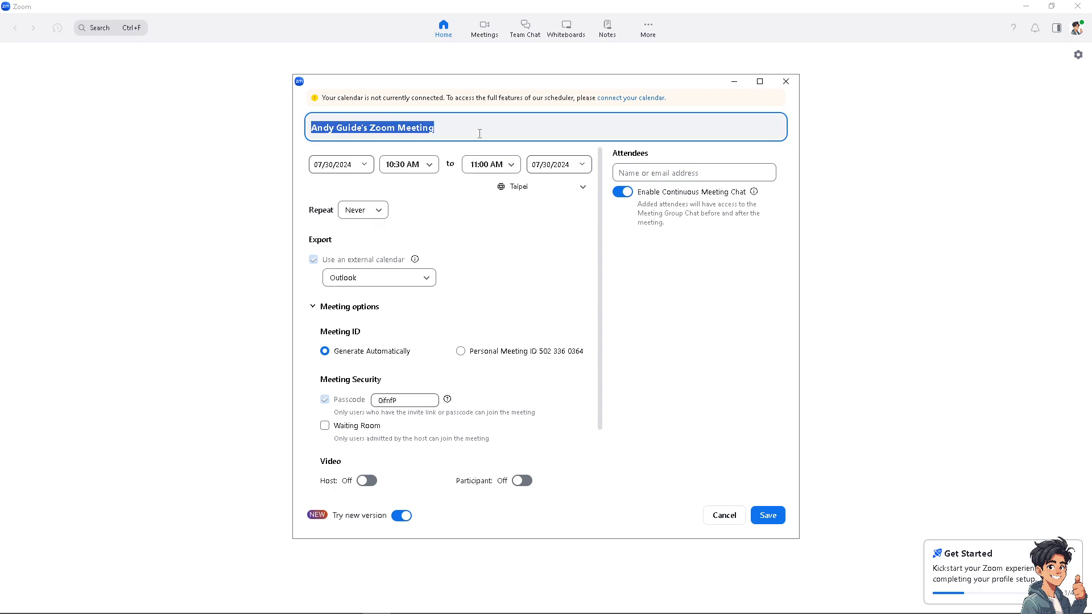
pyautogui.write('How to set up a zoom meeting and invite others')
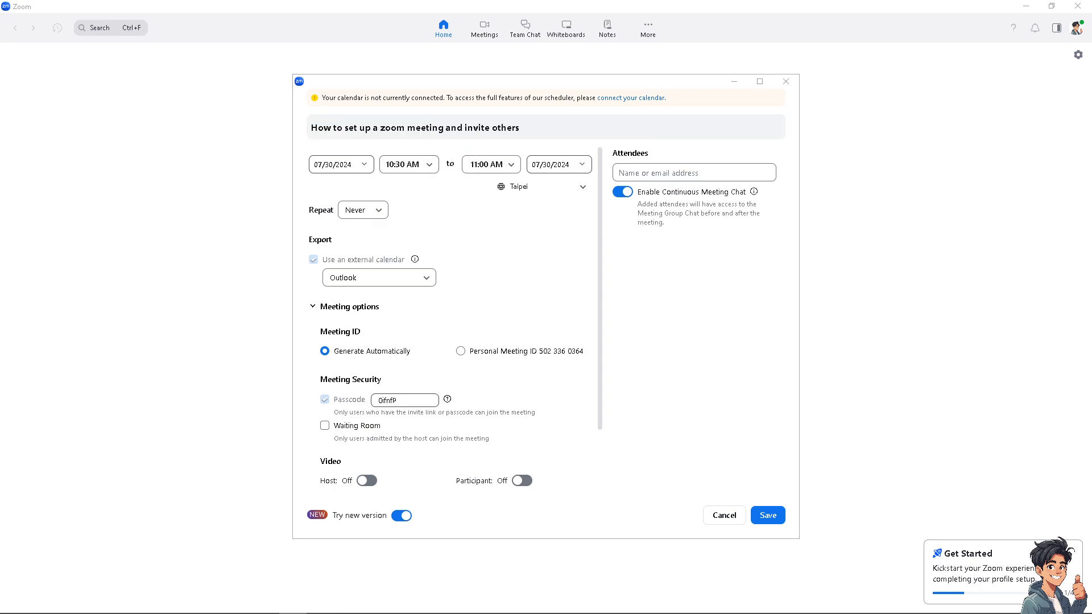
# Adjust the meeting date and set the start time to 9:45 AM
pyautogui.click(338, 164)
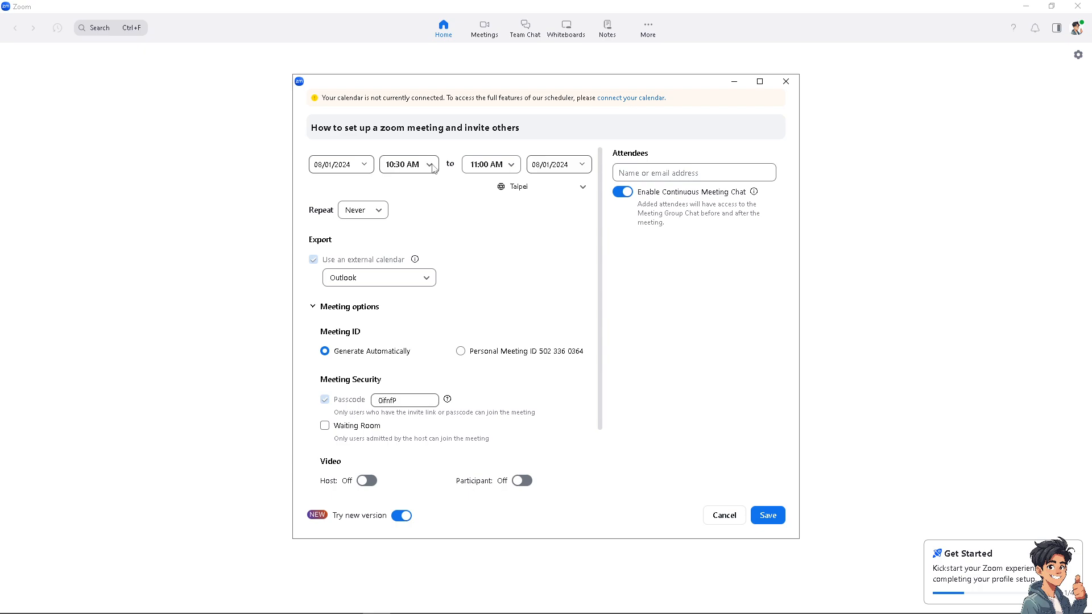
pyautogui.moveTo(487, 165)
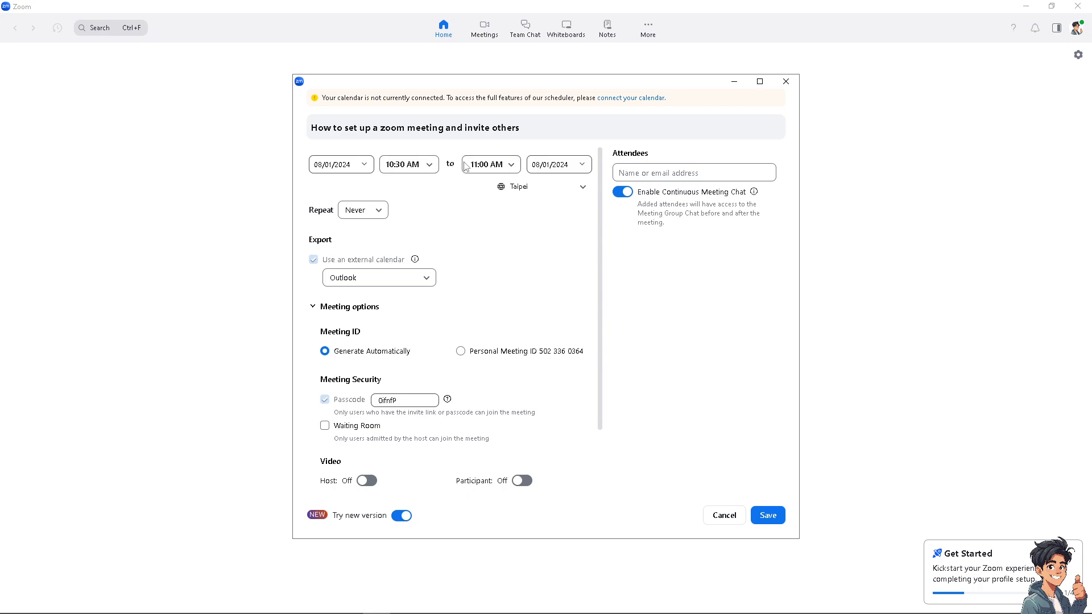
pyautogui.click(408, 164)
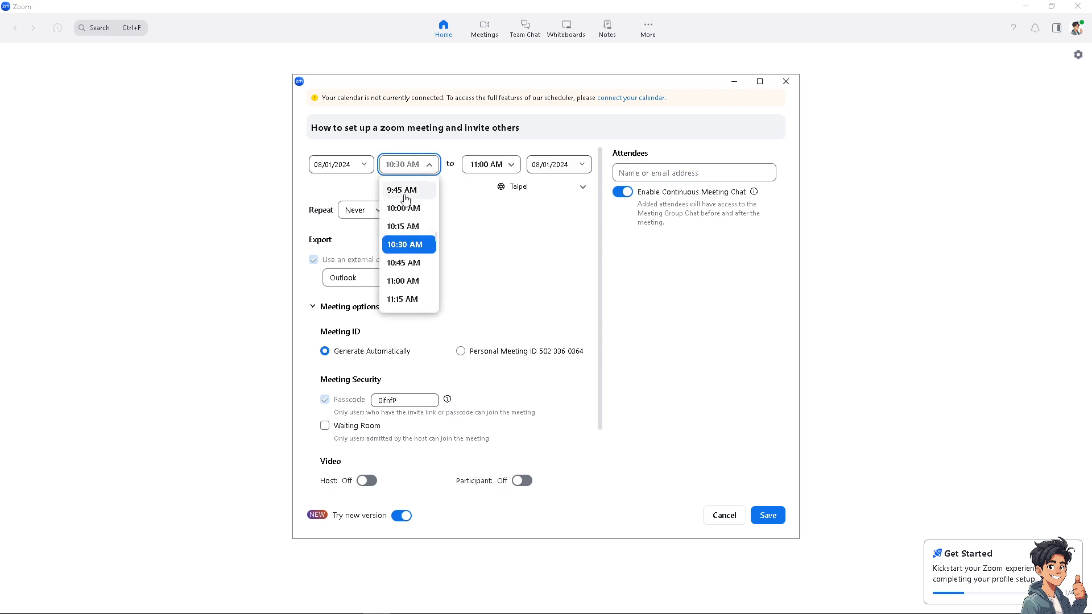
pyautogui.click(401, 190)
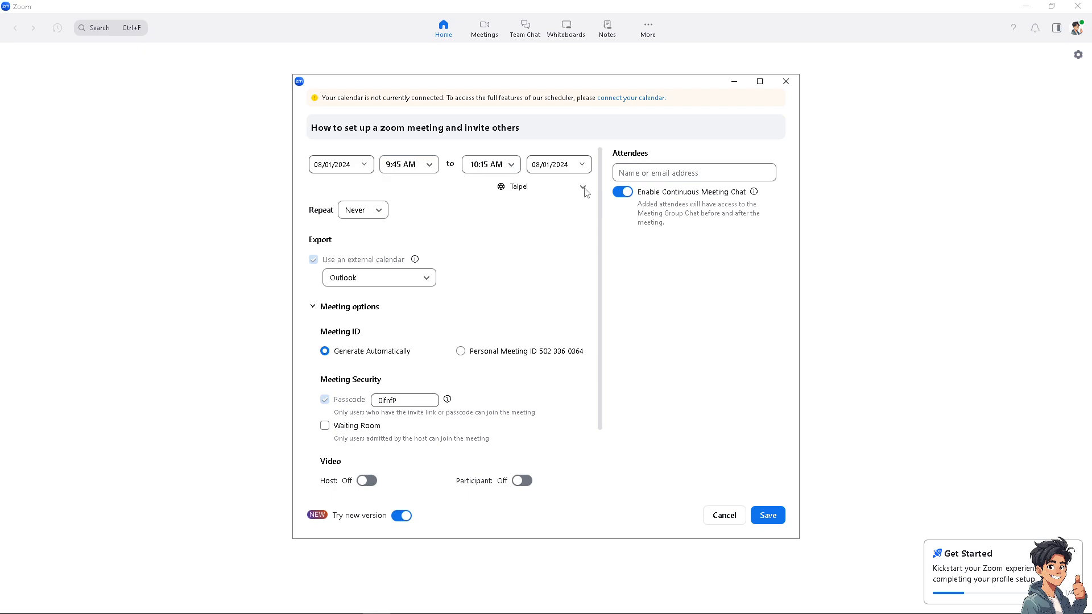
# Set the time zone to (GMT+11:00) Solomon Islands, making it 12:45–1:15 PM
pyautogui.click(583, 186)
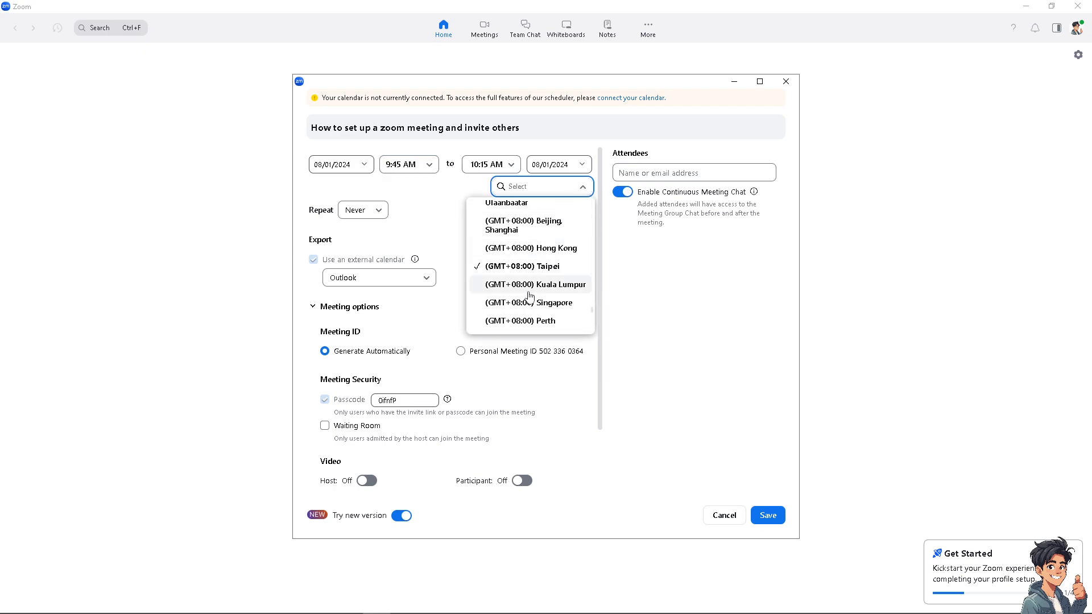
pyautogui.scroll(-3)
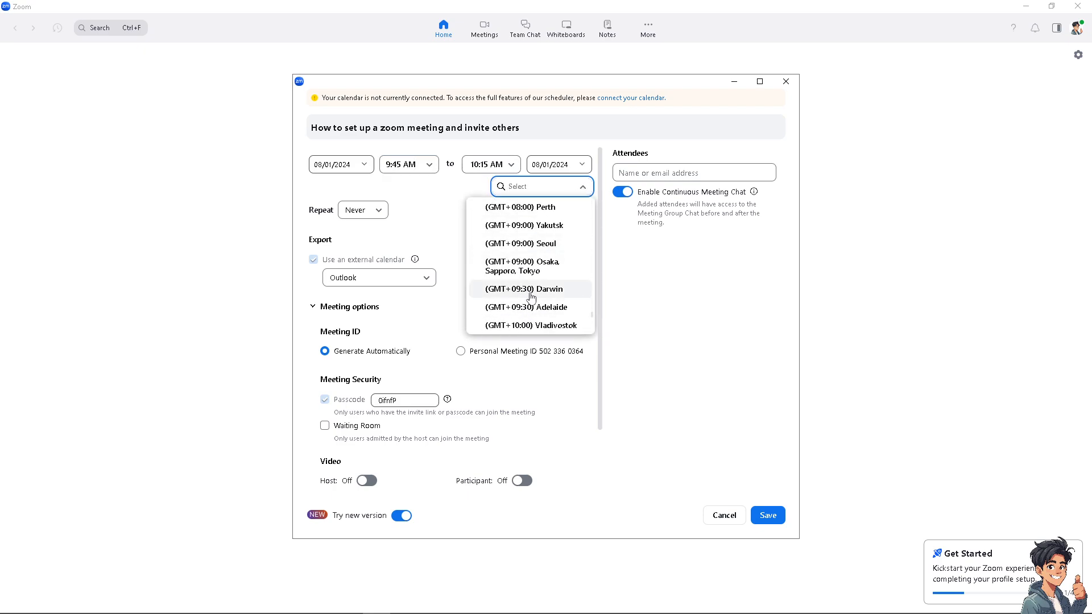
pyautogui.scroll(-3)
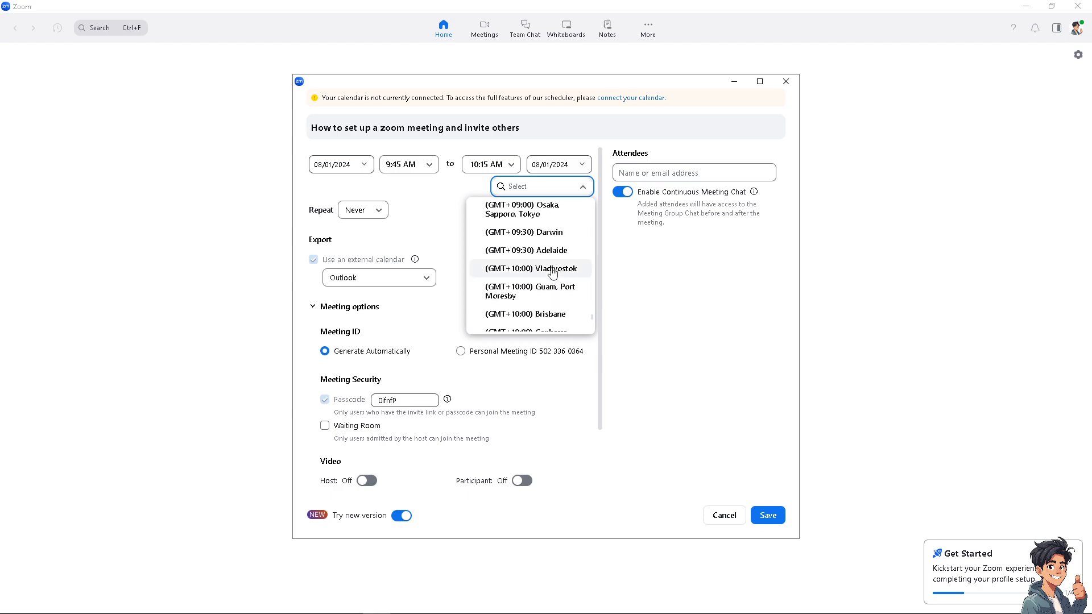
pyautogui.scroll(-3)
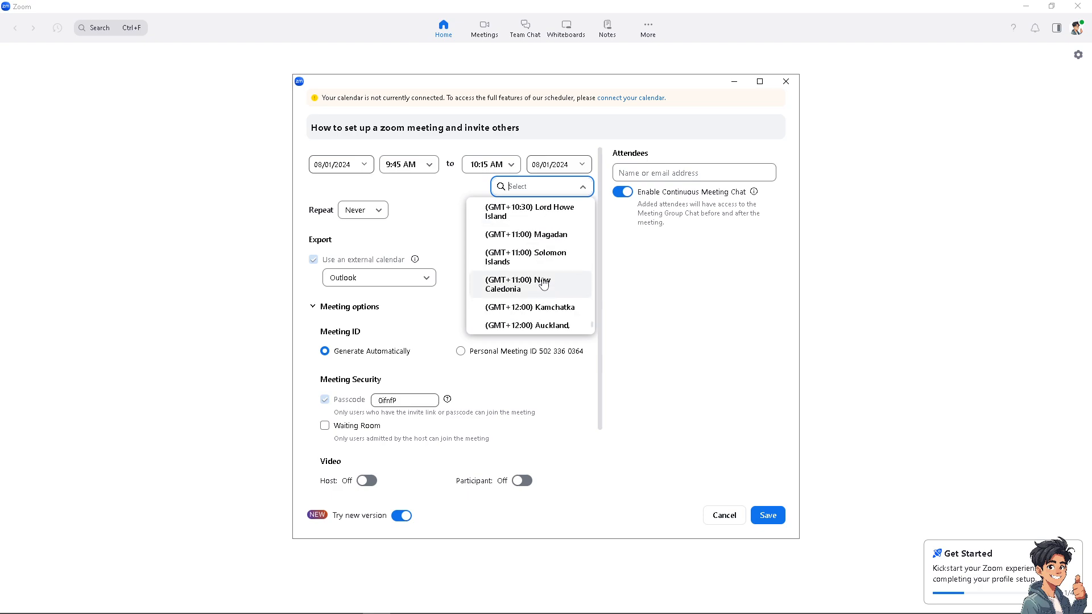
pyautogui.scroll(-3)
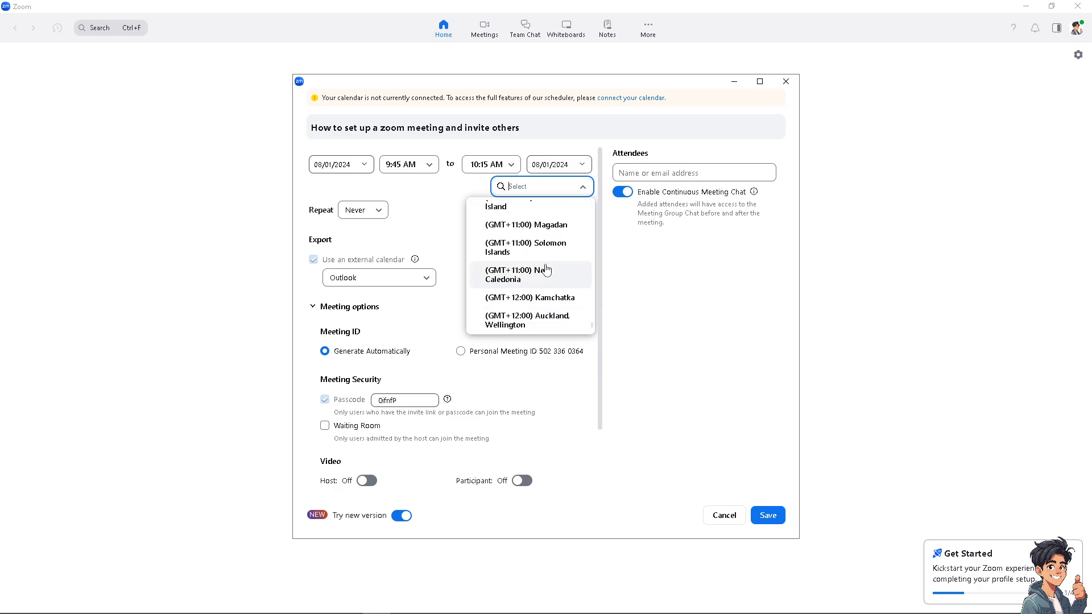
pyautogui.click(525, 248)
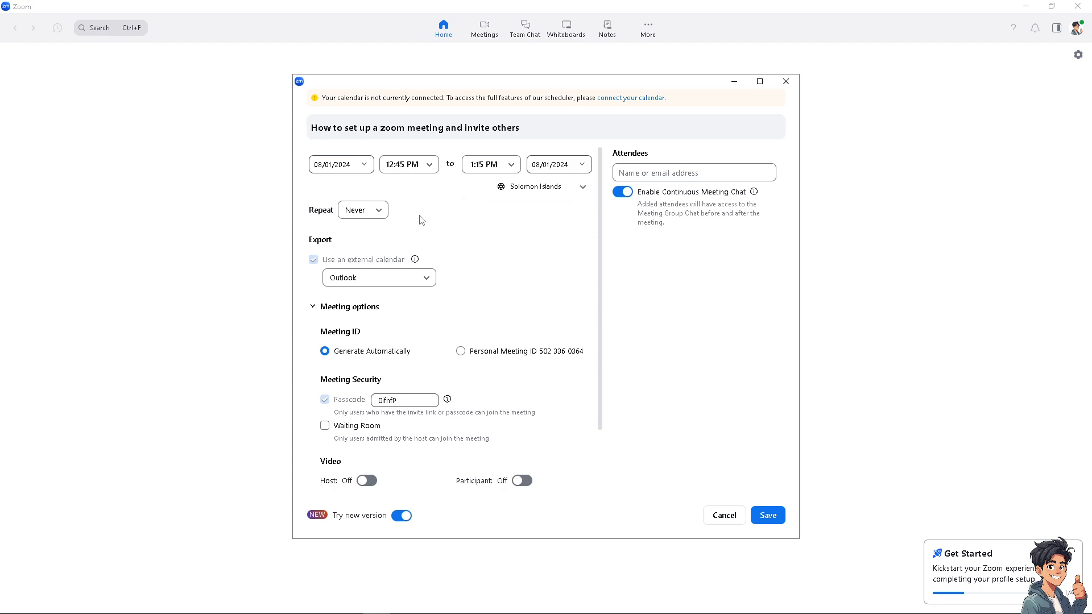
pyautogui.moveTo(240, 203)
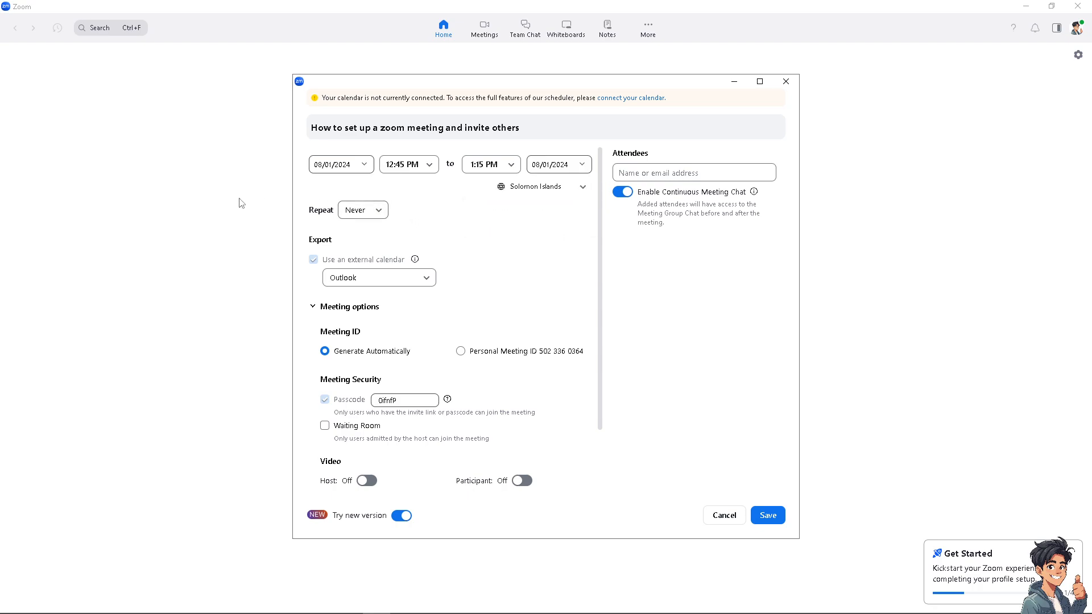
# Set a Custom daily repeat every 1 day, ending on 09/27/2024
pyautogui.click(362, 210)
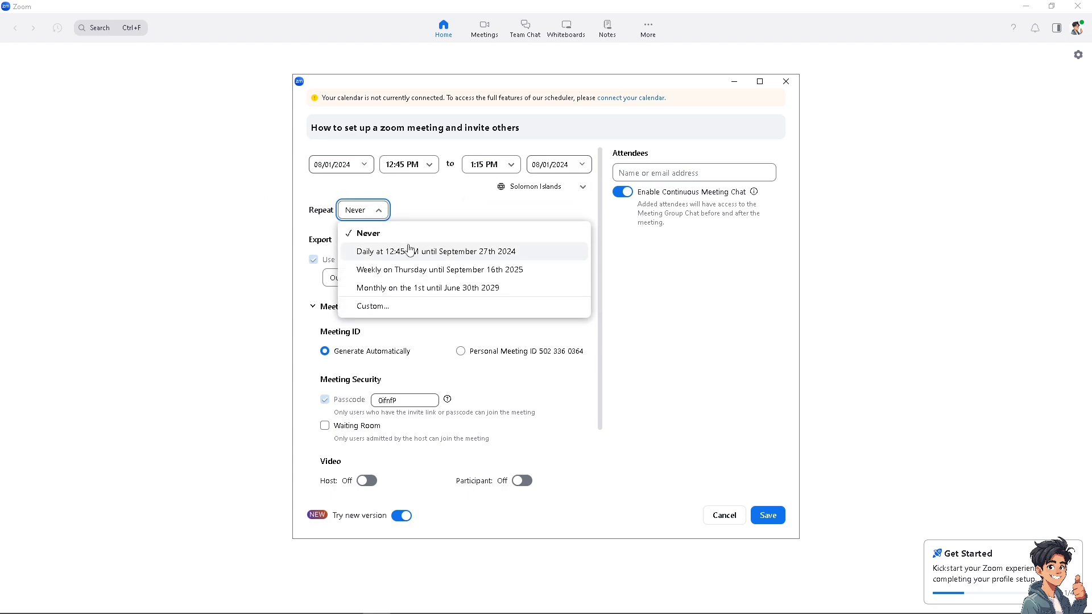
pyautogui.moveTo(390, 270)
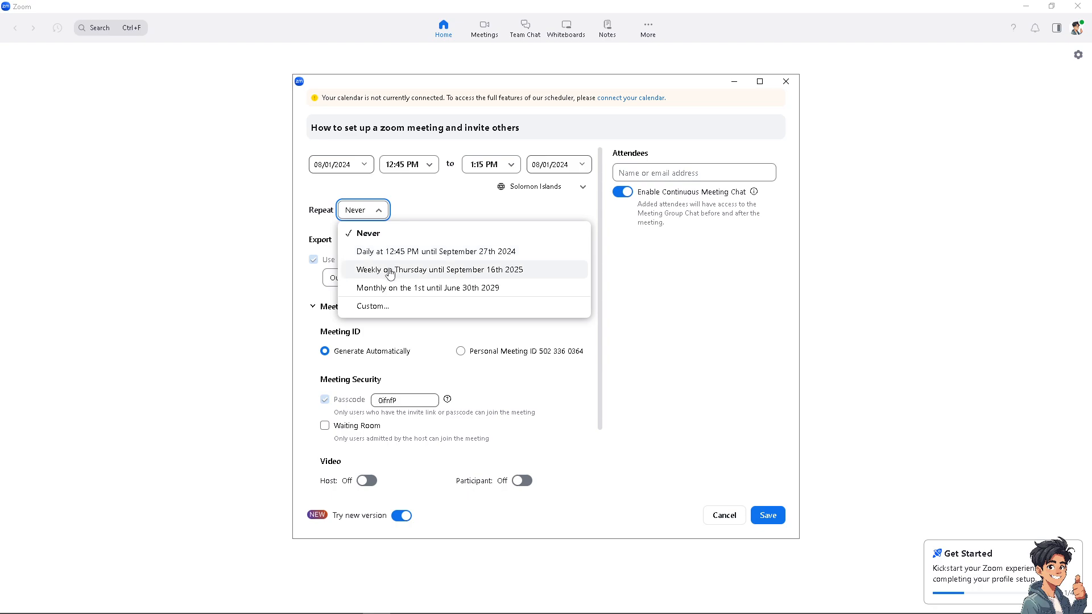
pyautogui.moveTo(418, 288)
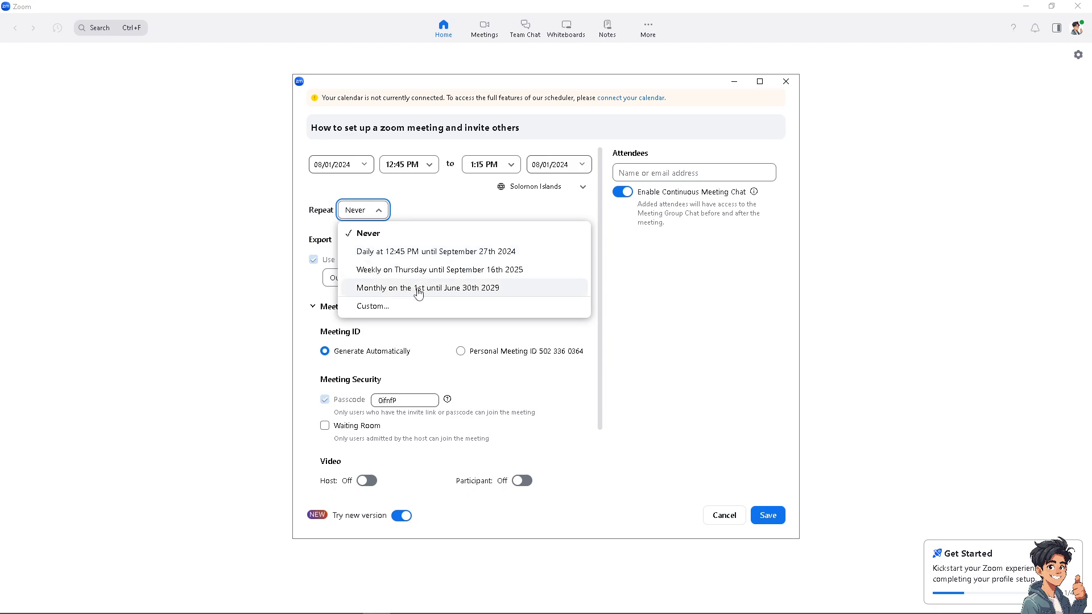
pyautogui.moveTo(478, 295)
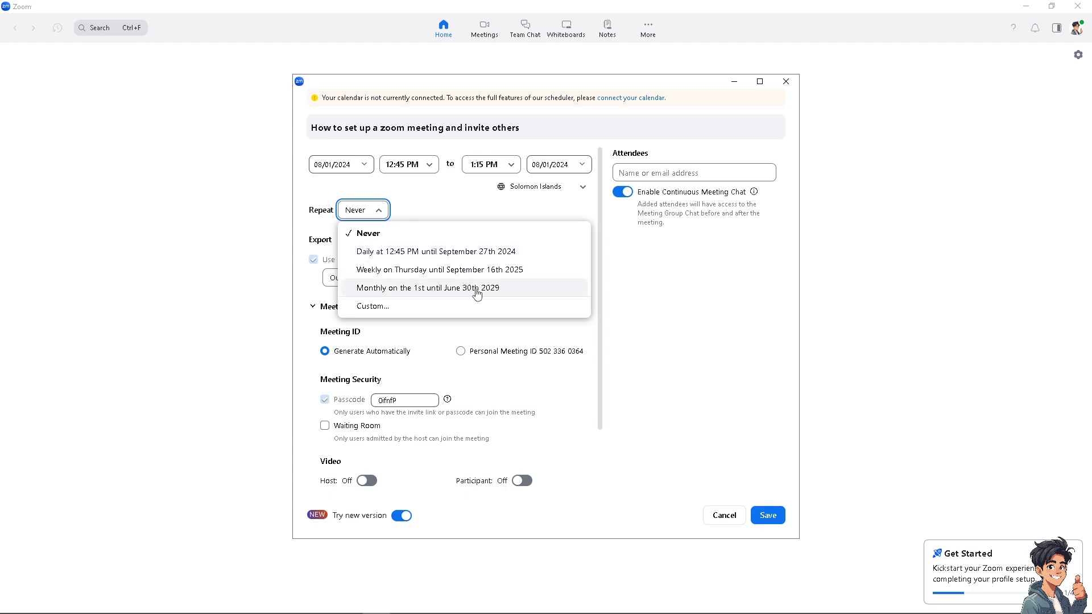
pyautogui.moveTo(381, 307)
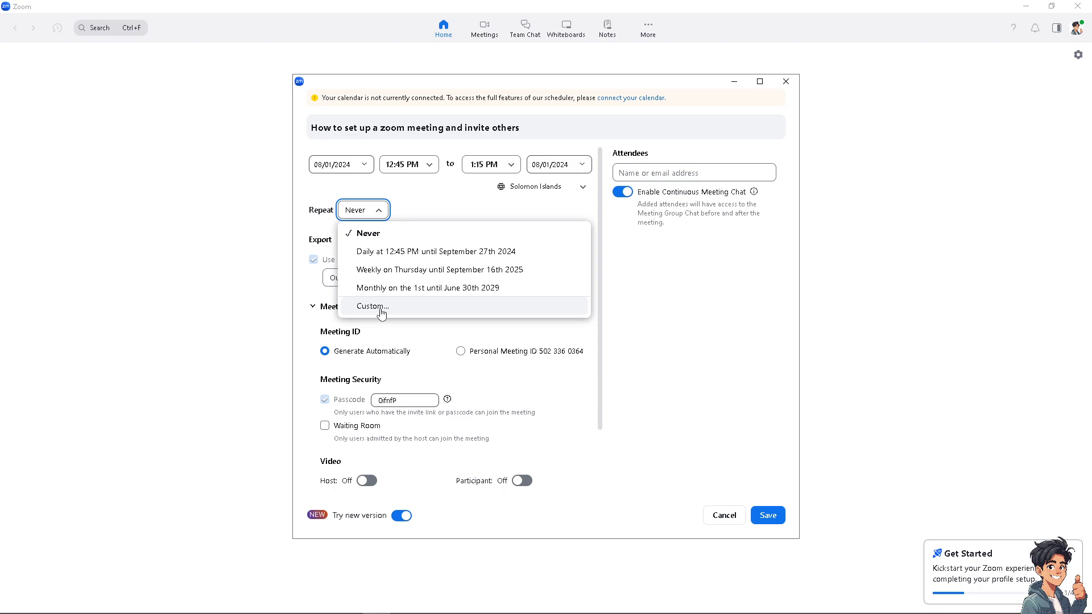
pyautogui.moveTo(394, 306)
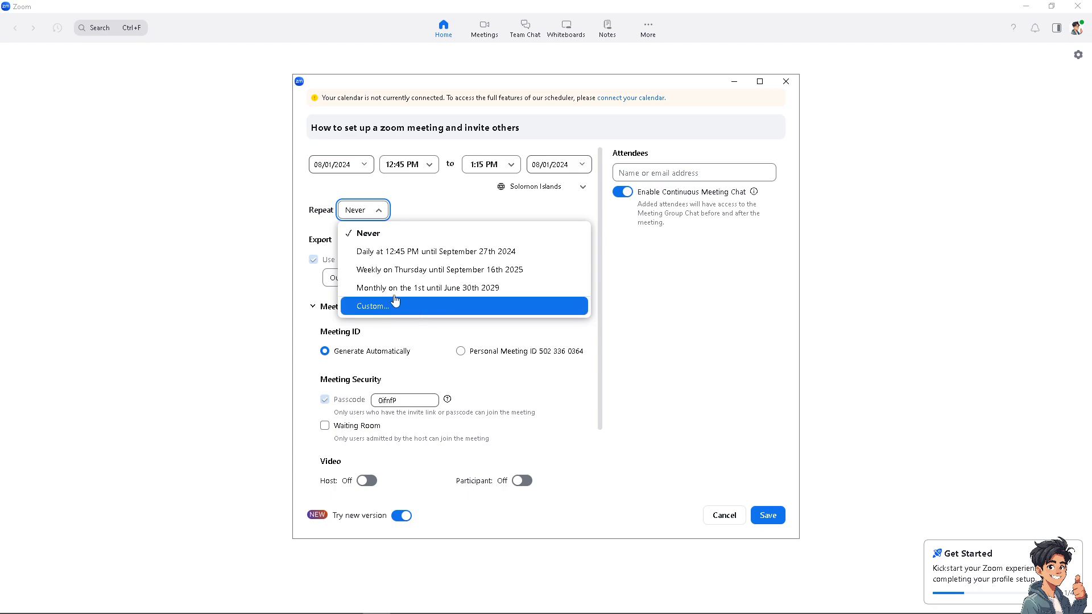
pyautogui.click(372, 306)
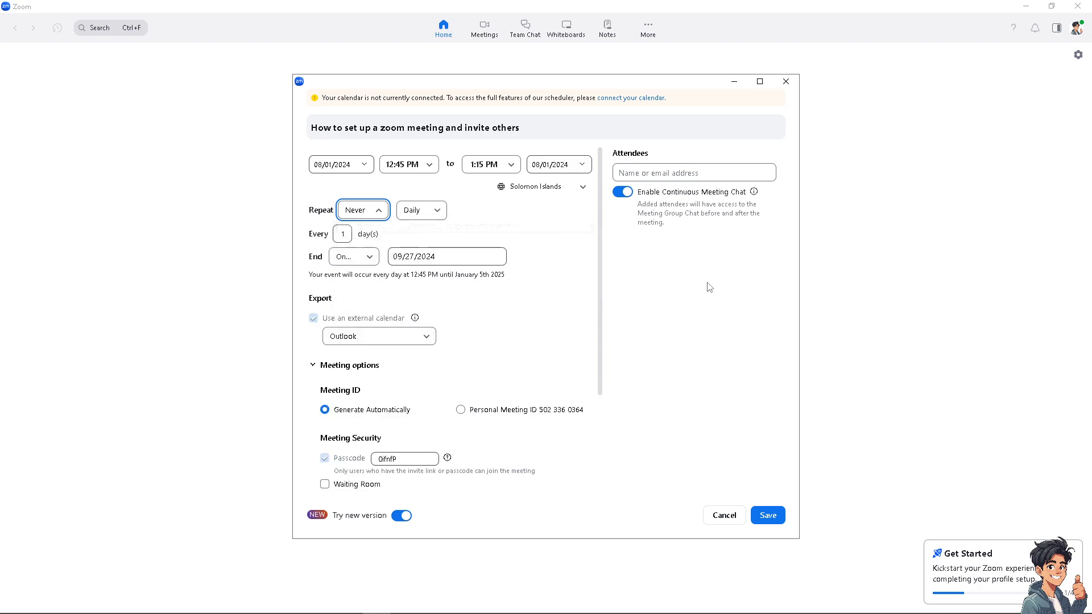
pyautogui.click(342, 233)
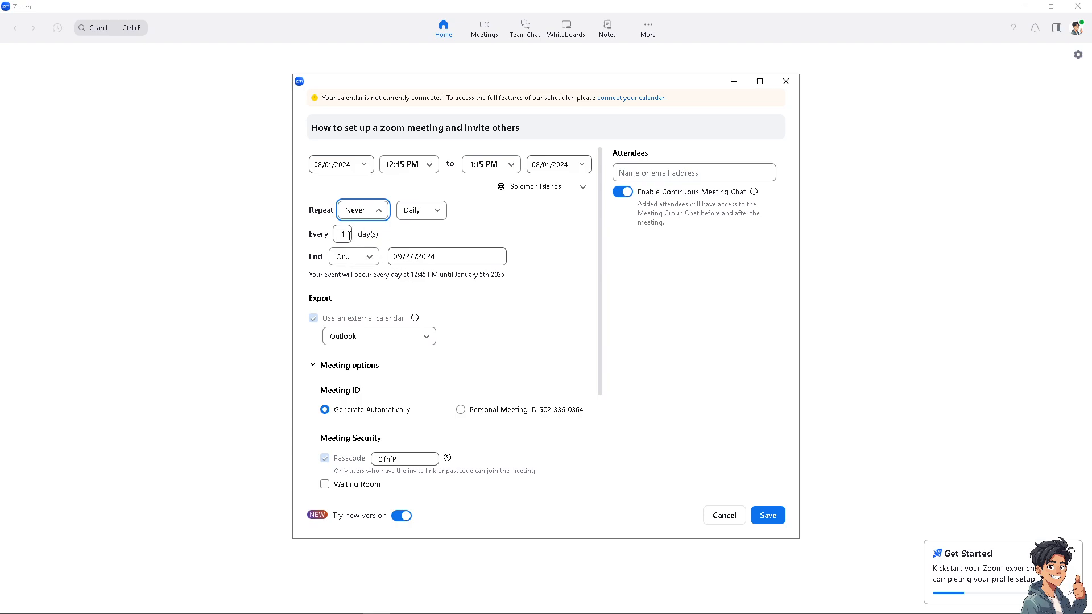
pyautogui.click(354, 256)
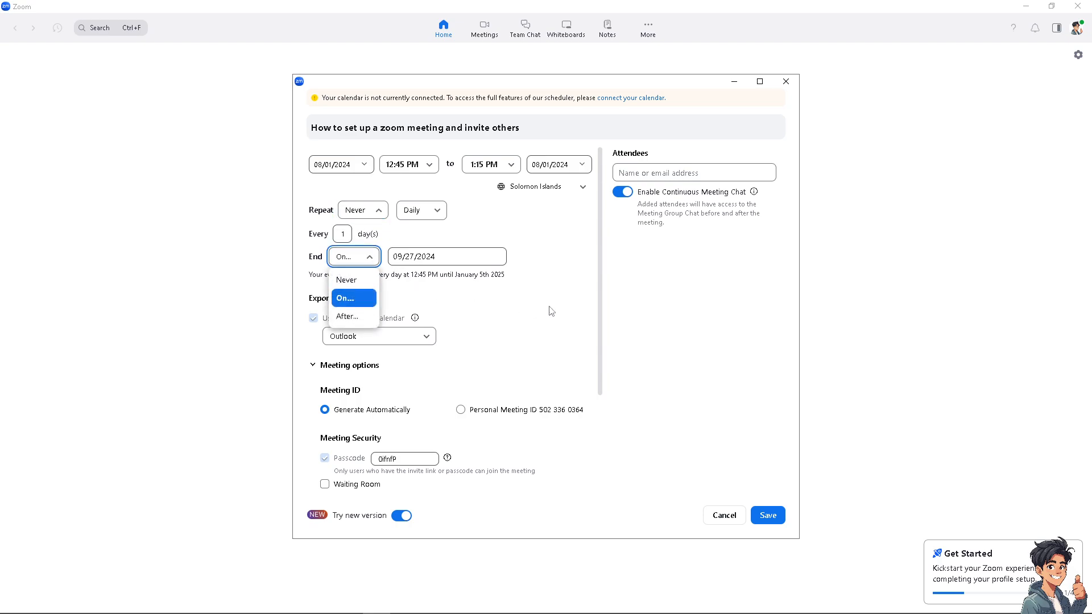
pyautogui.moveTo(359, 311)
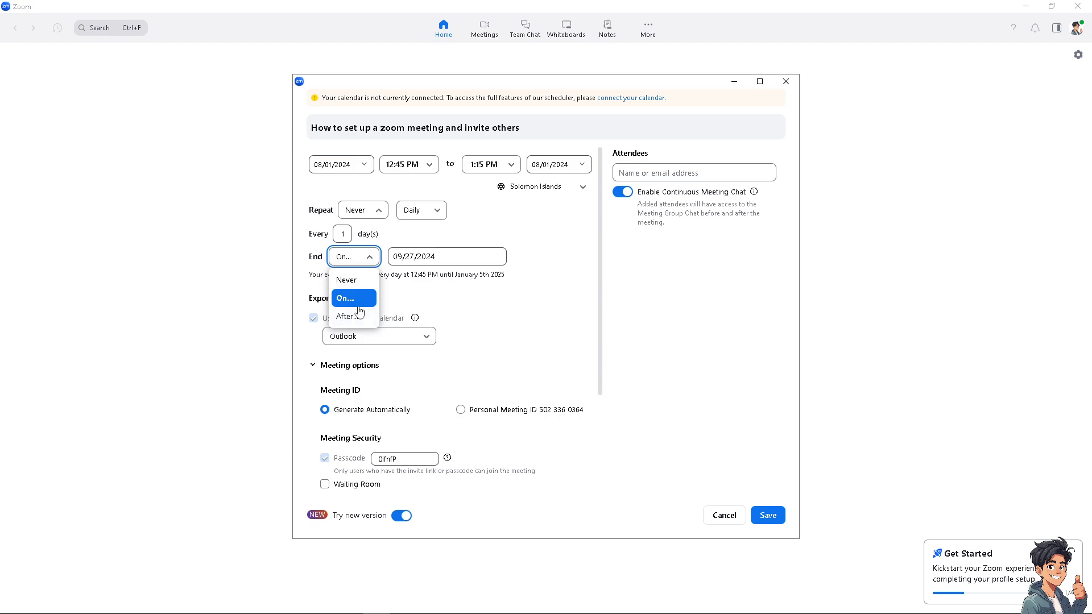
pyautogui.click(354, 298)
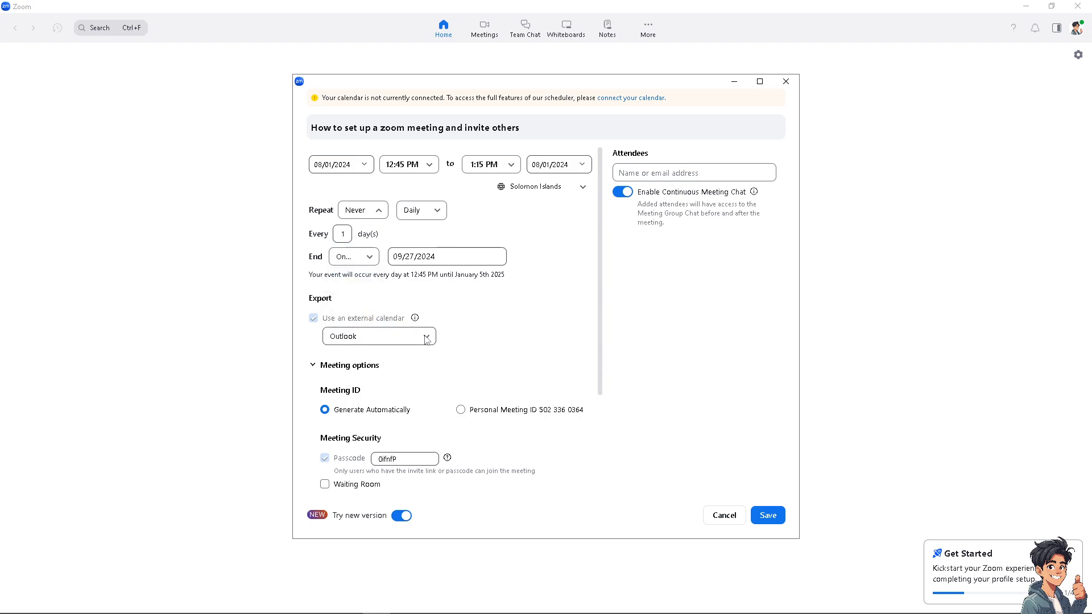
pyautogui.click(378, 336)
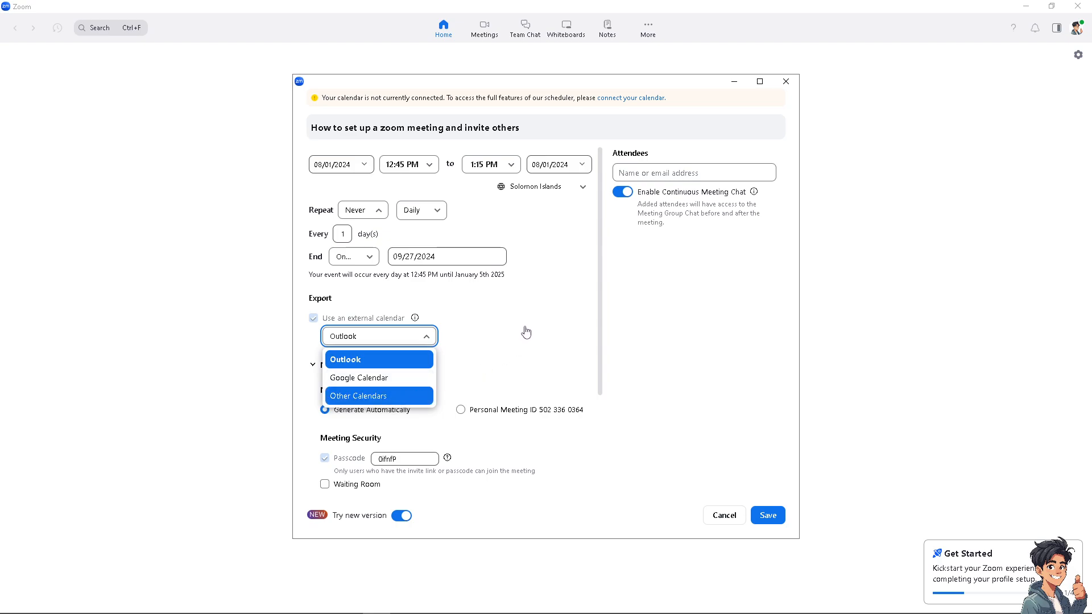
pyautogui.moveTo(230, 332)
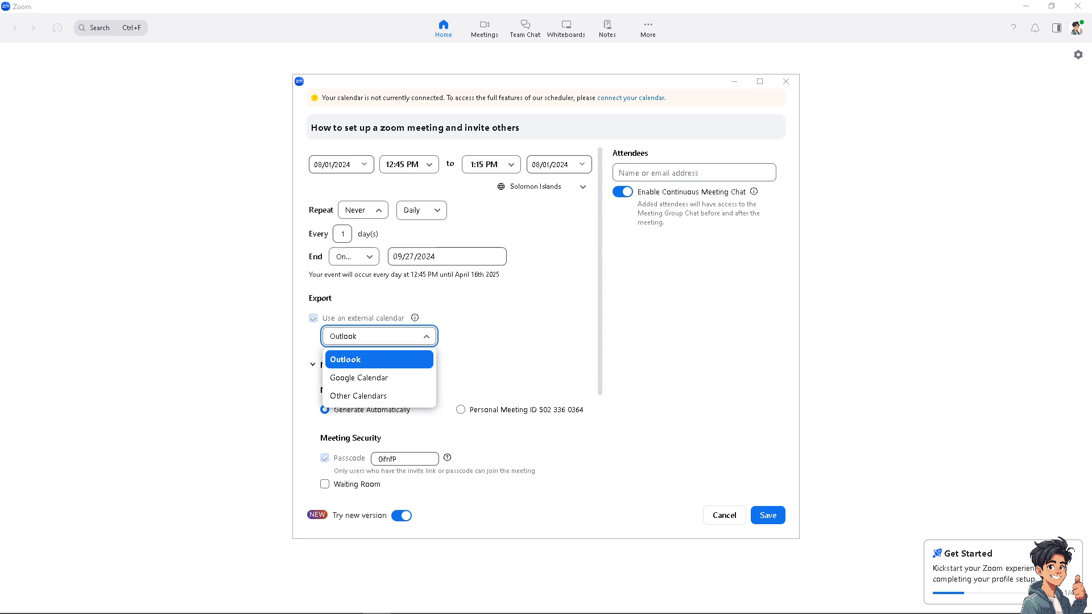
pyautogui.moveTo(504, 214)
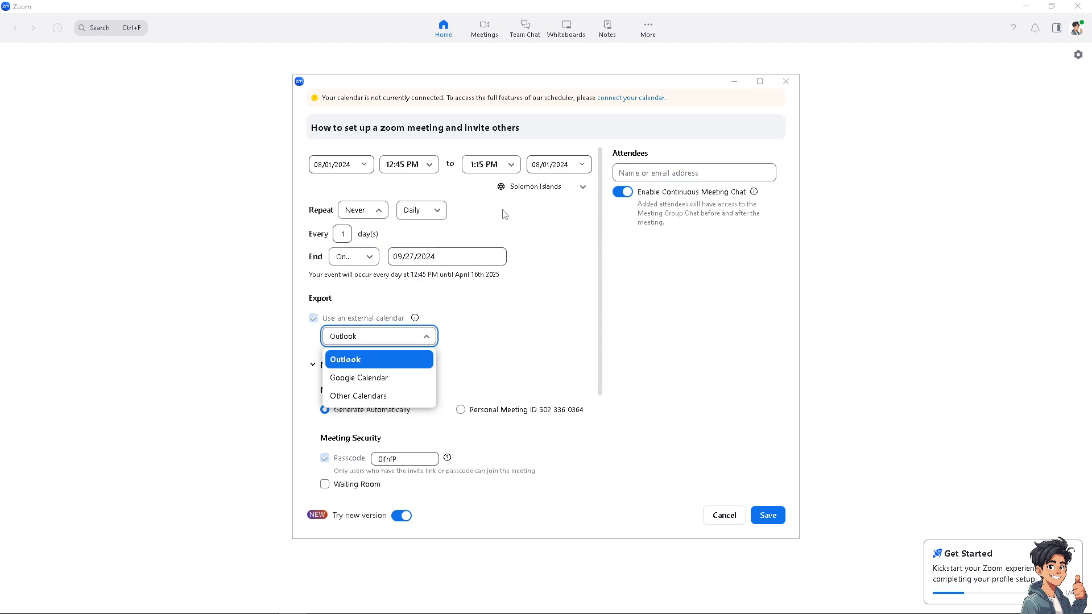
pyautogui.moveTo(670, 192)
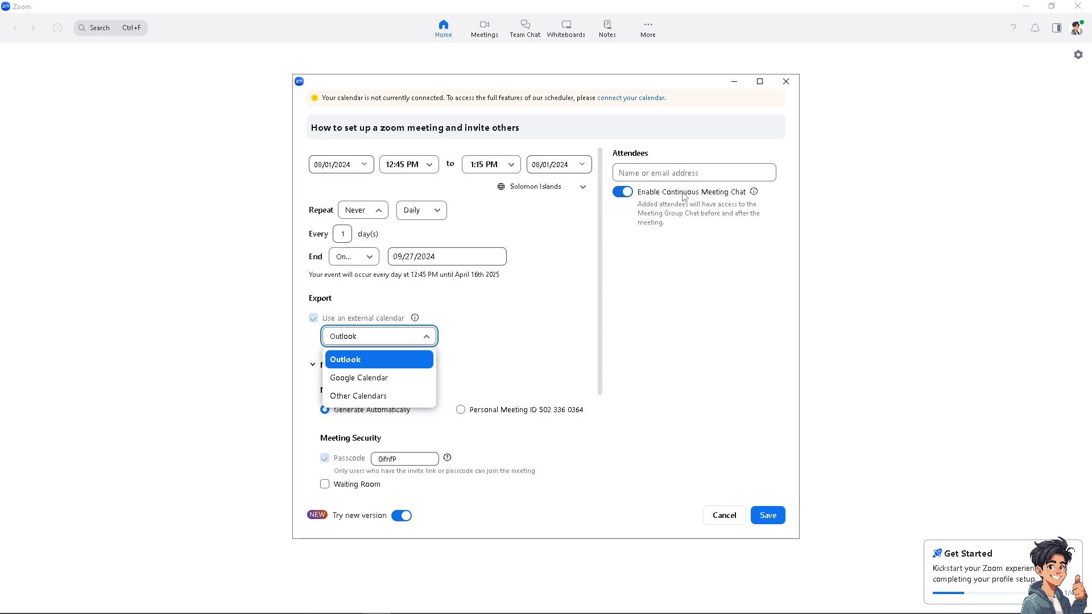
pyautogui.moveTo(660, 214)
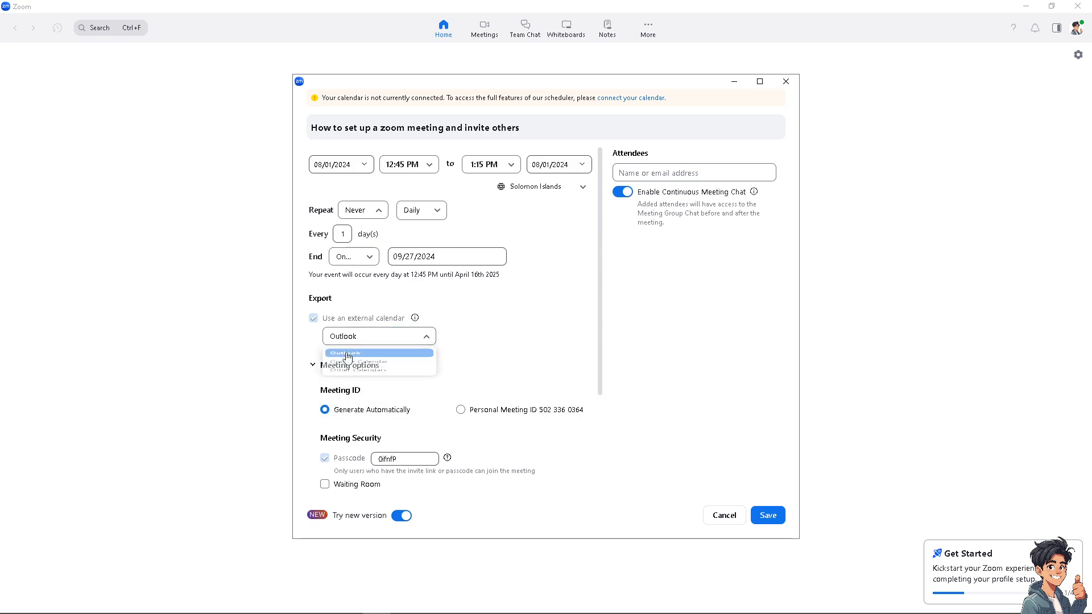
pyautogui.click(346, 354)
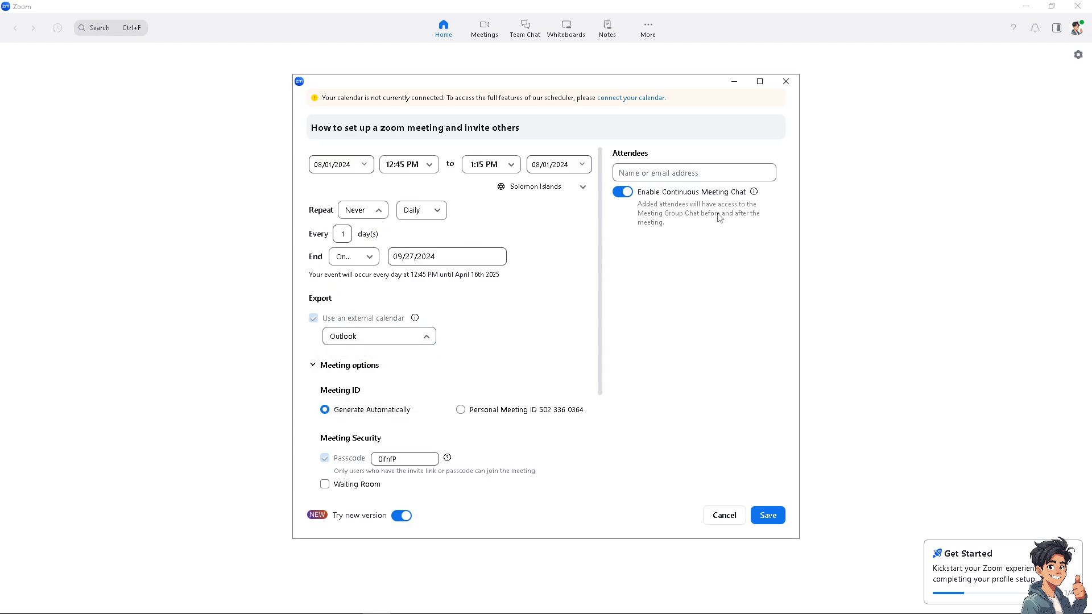
pyautogui.moveTo(742, 229)
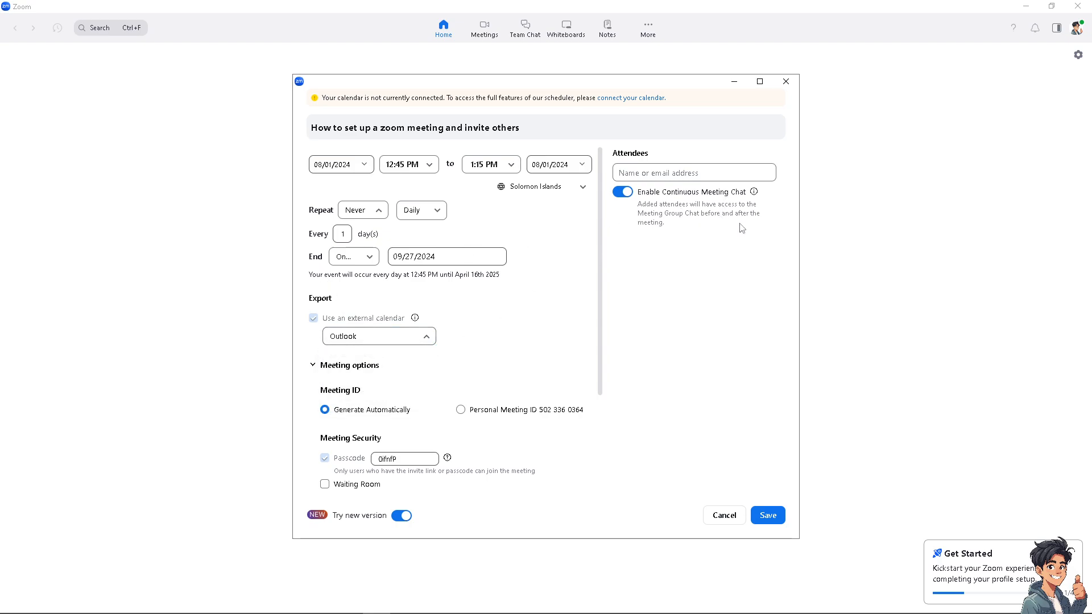
# Choose Personal Meeting ID under Meeting options' Meeting ID
pyautogui.scroll(-3)
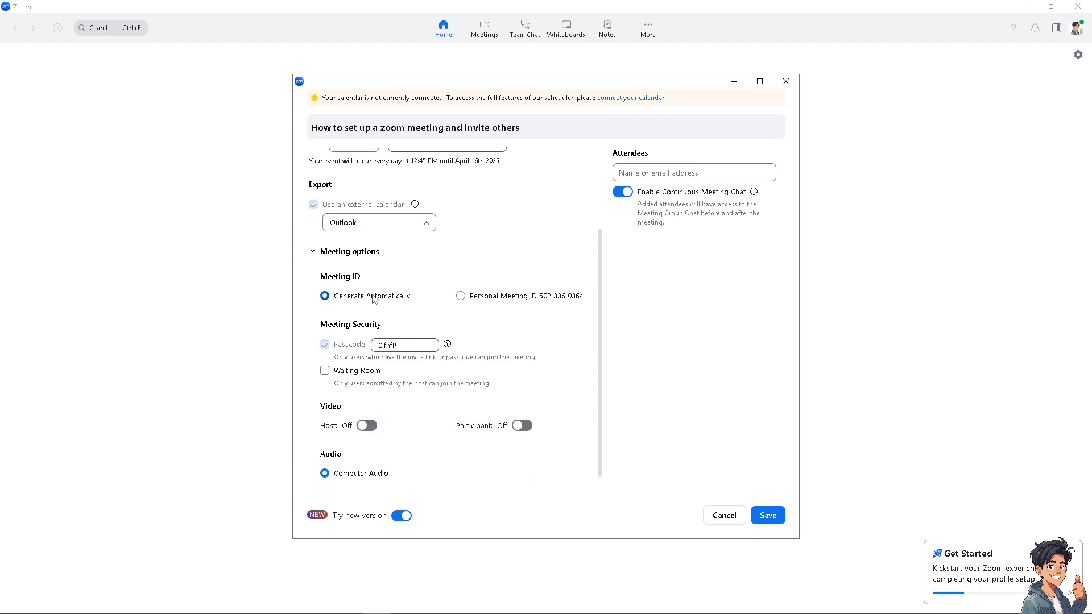
pyautogui.moveTo(451, 303)
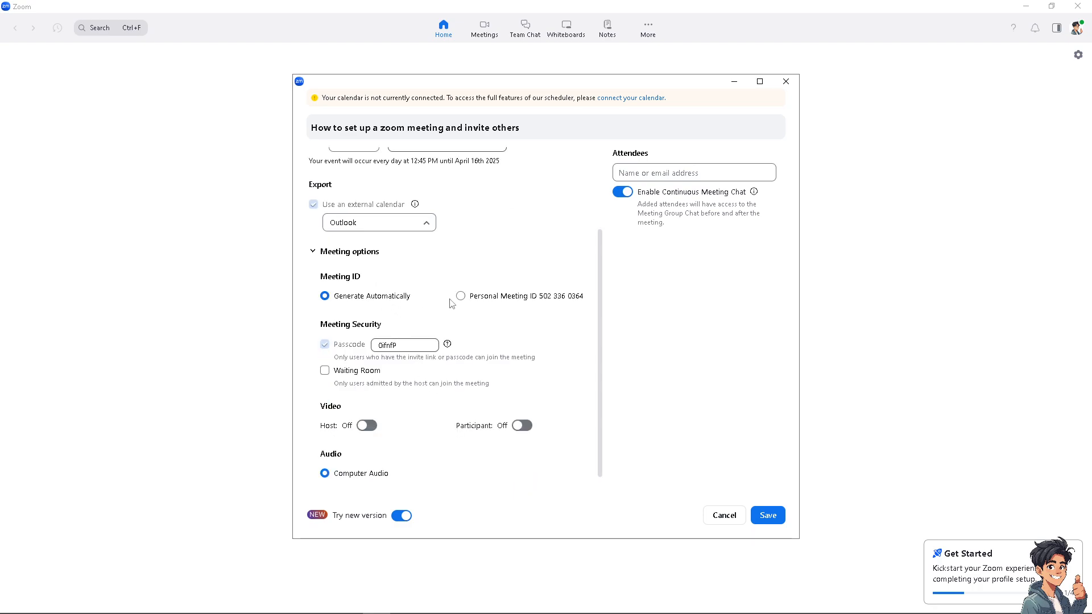
pyautogui.moveTo(460, 295)
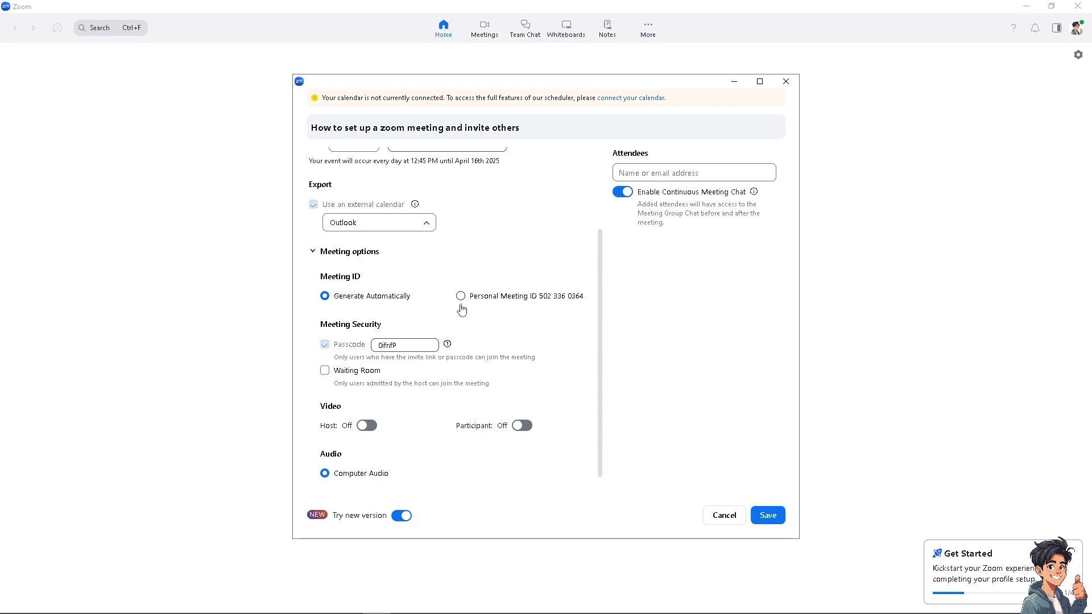
pyautogui.moveTo(551, 306)
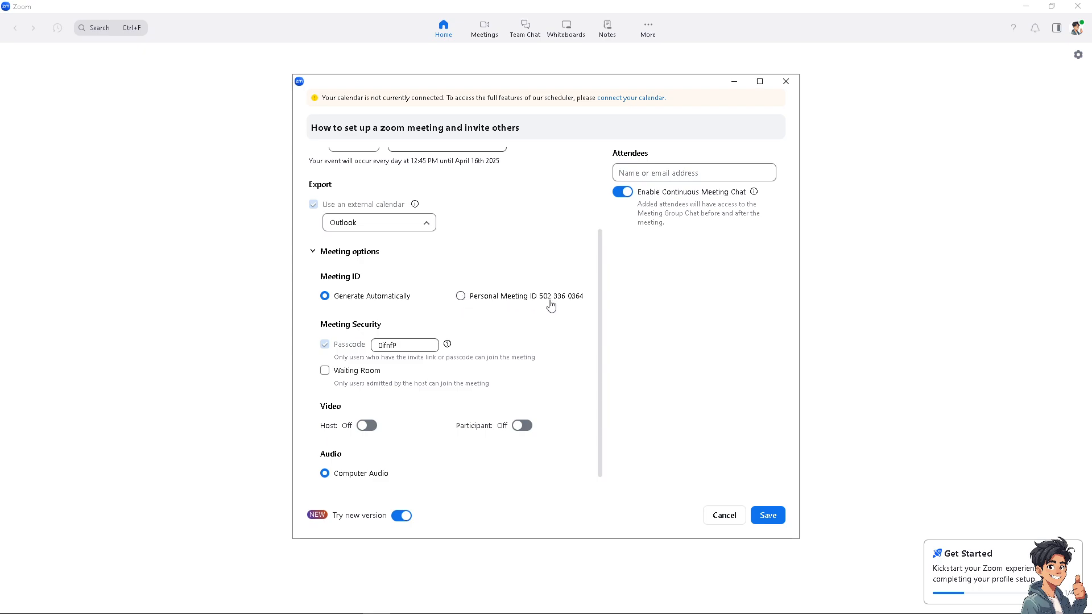
pyautogui.click(460, 296)
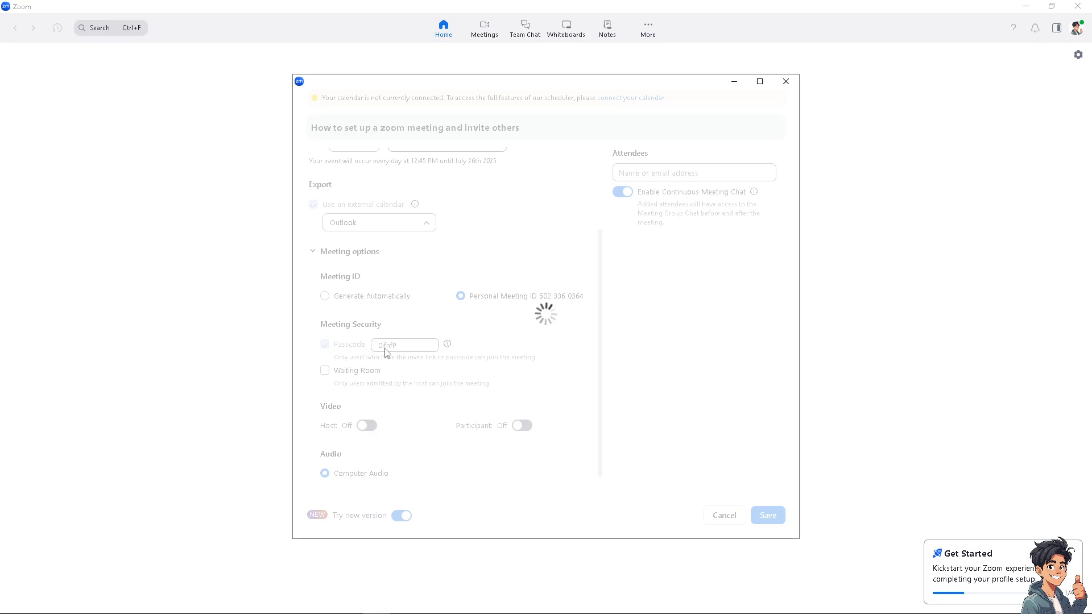
pyautogui.moveTo(388, 350)
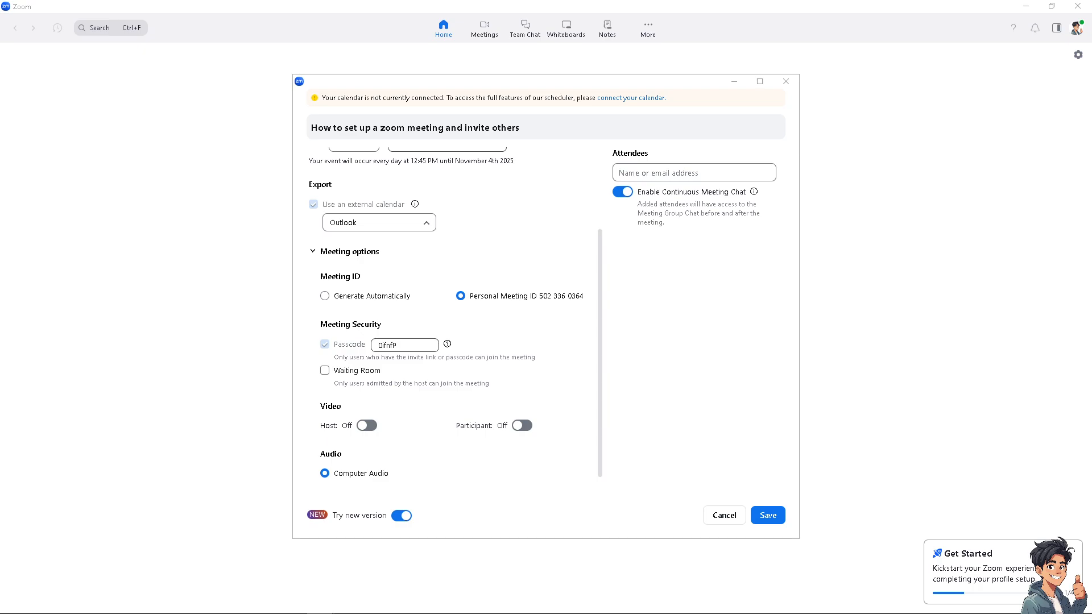
pyautogui.moveTo(376, 428)
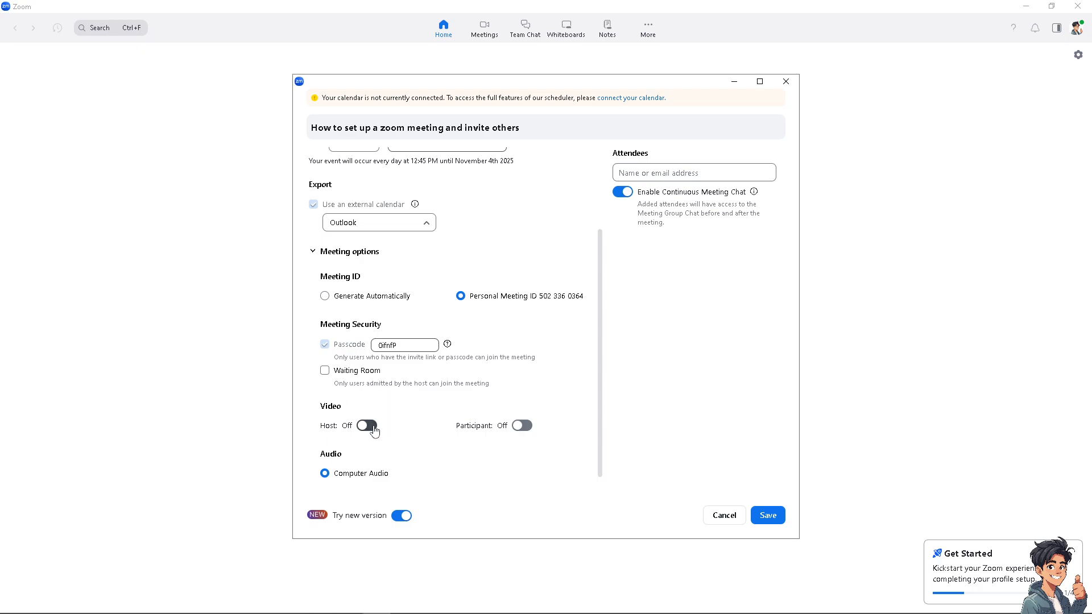
pyautogui.moveTo(531, 430)
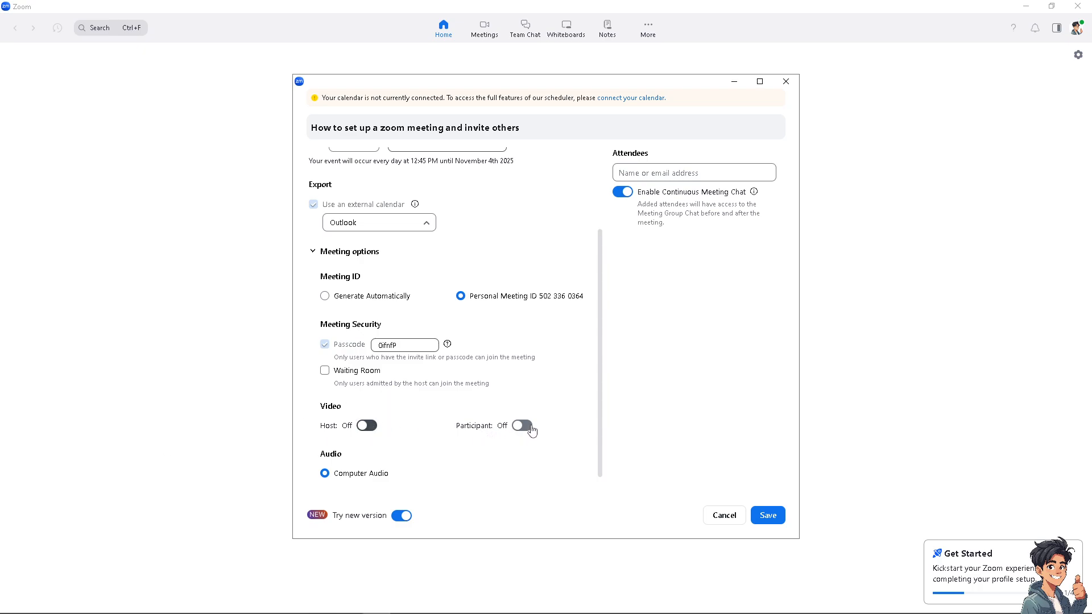
pyautogui.moveTo(372, 477)
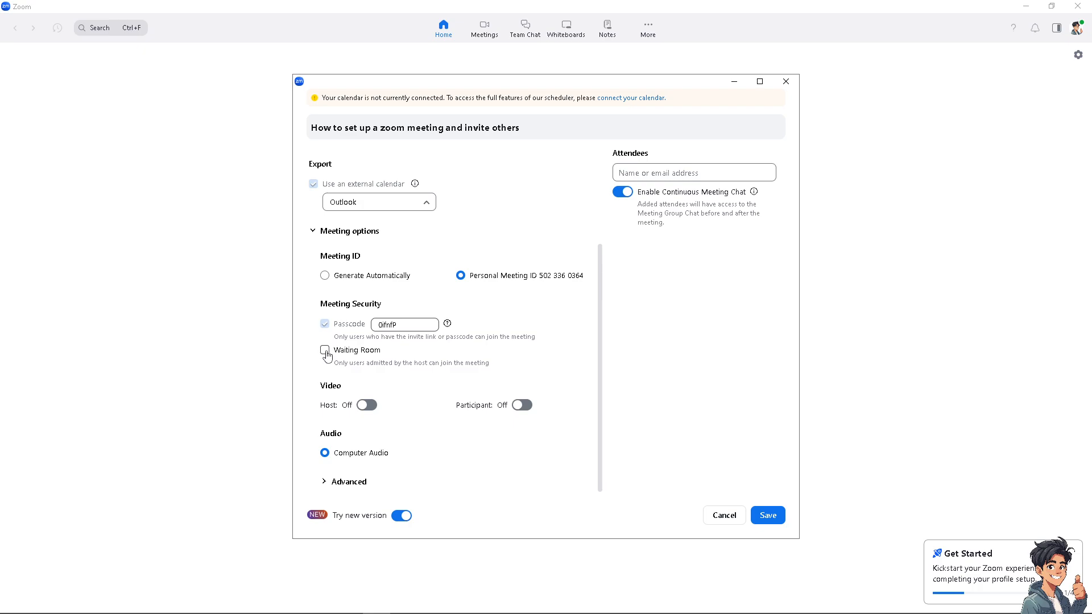
pyautogui.moveTo(741, 338)
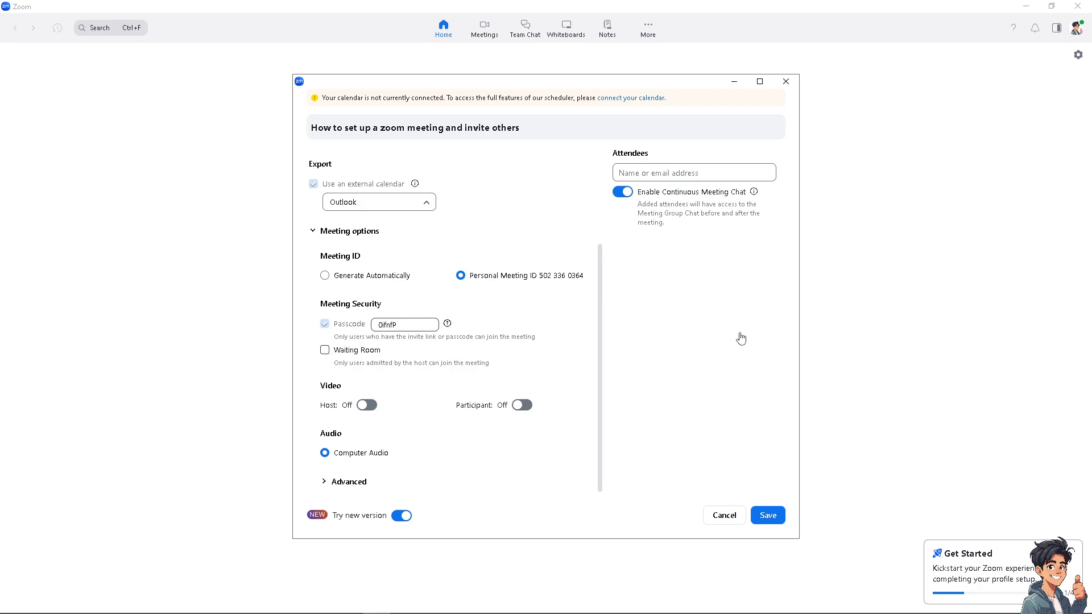
pyautogui.moveTo(724, 517)
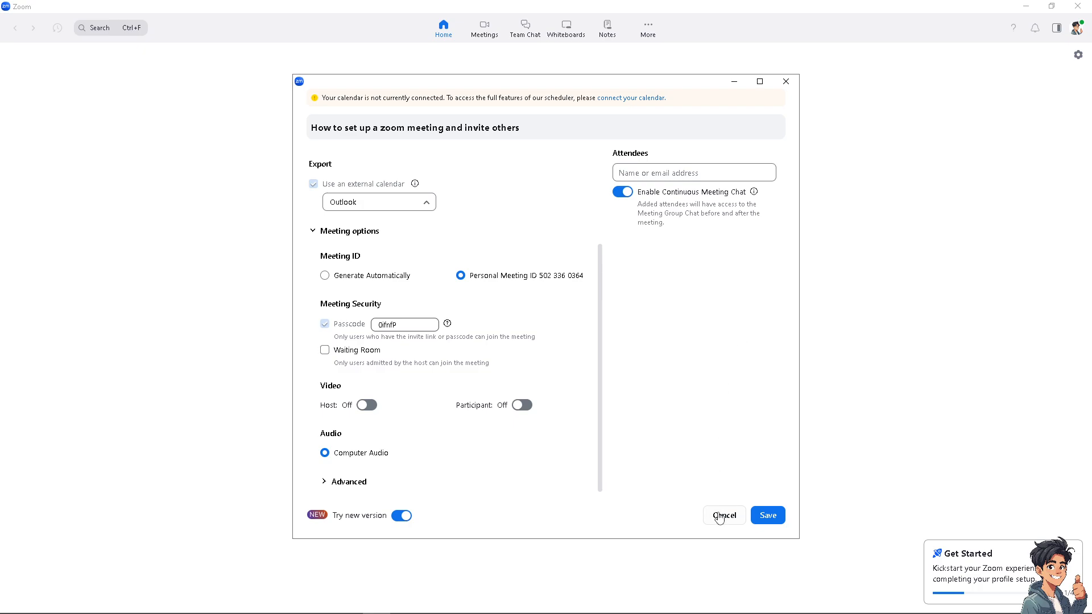
pyautogui.moveTo(773, 515)
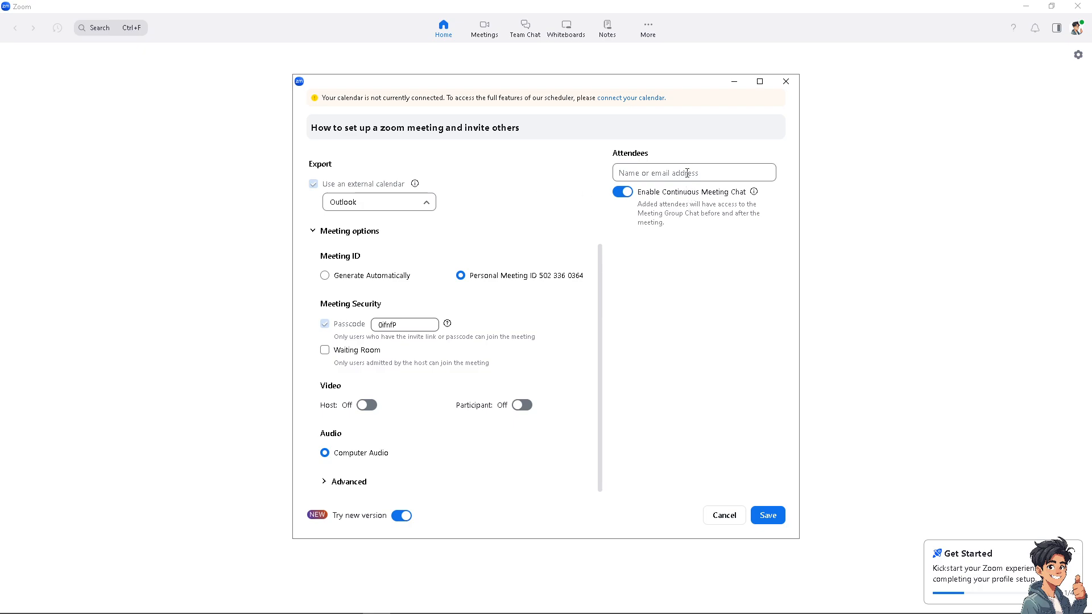
pyautogui.moveTo(692, 174)
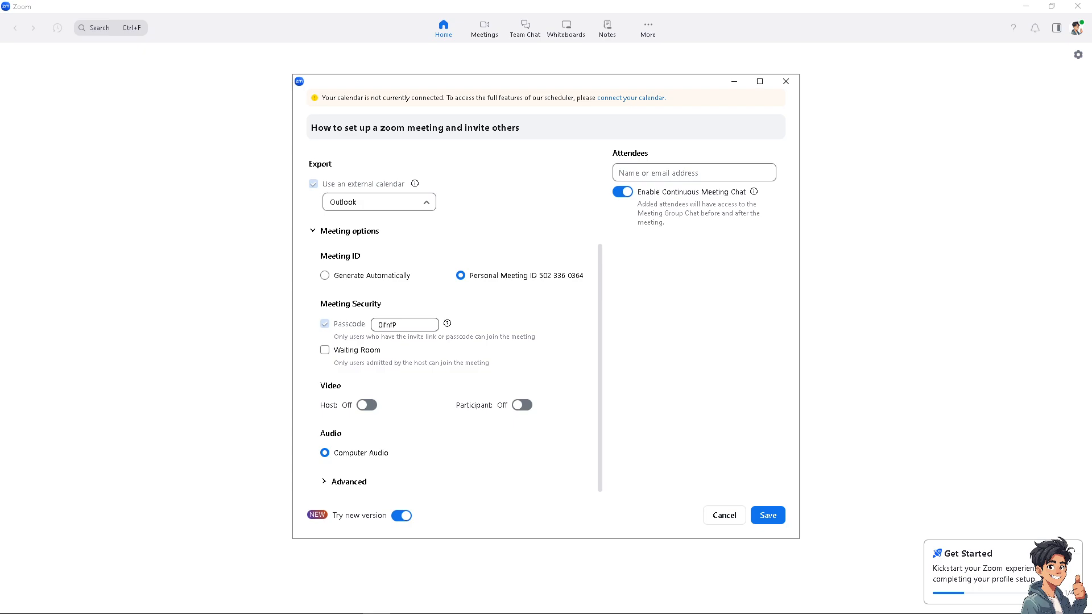
pyautogui.moveTo(685, 297)
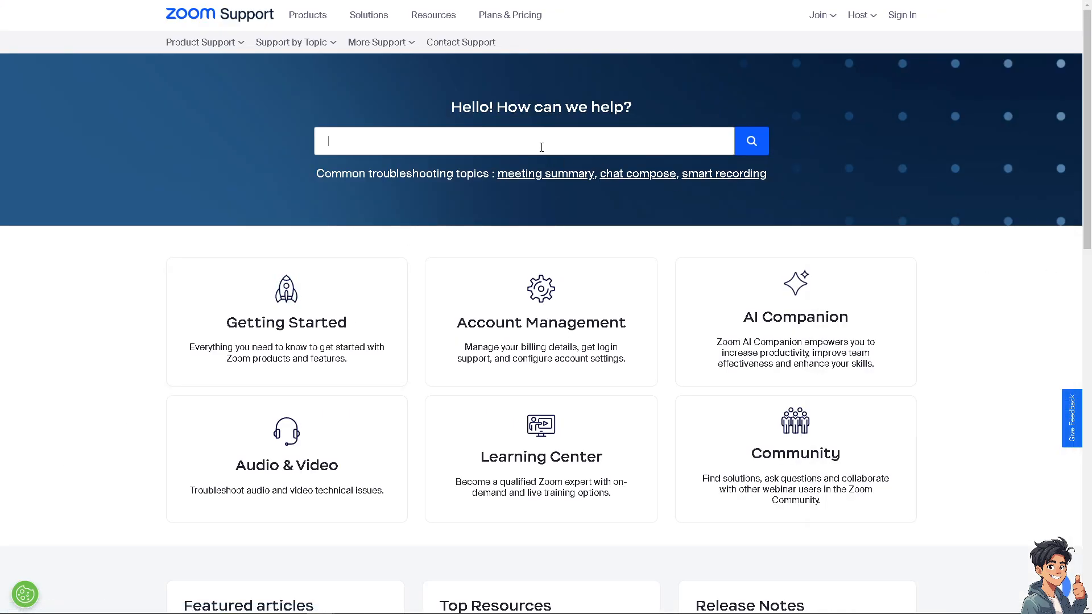
# Search Zoom Support for 'How to set up a zoom meeting and invite others'
pyautogui.write('How to set up a zoom meeting and invite others')
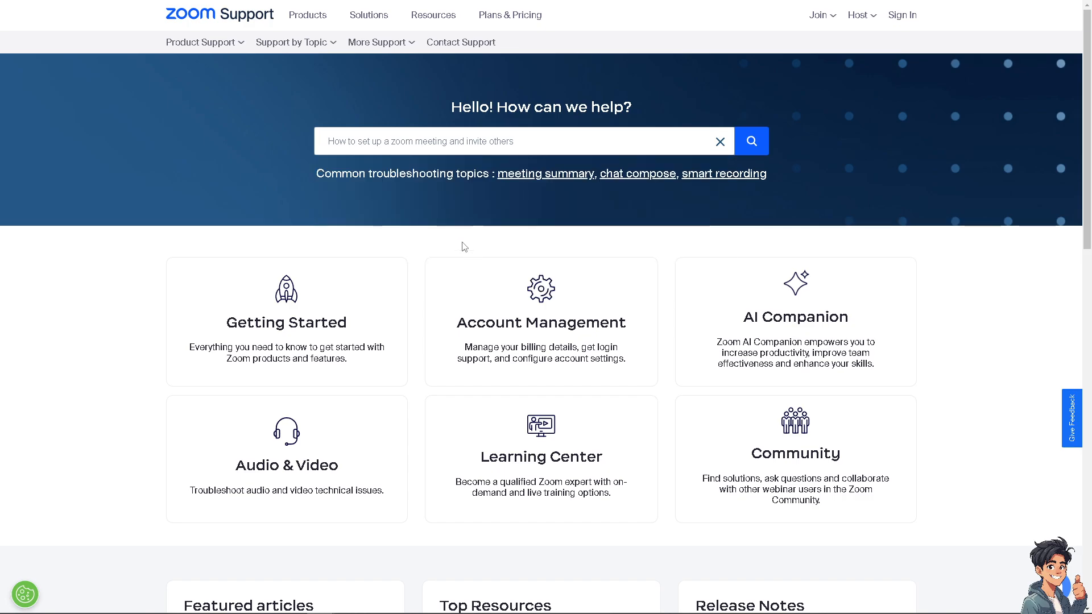
pyautogui.scroll(-3)
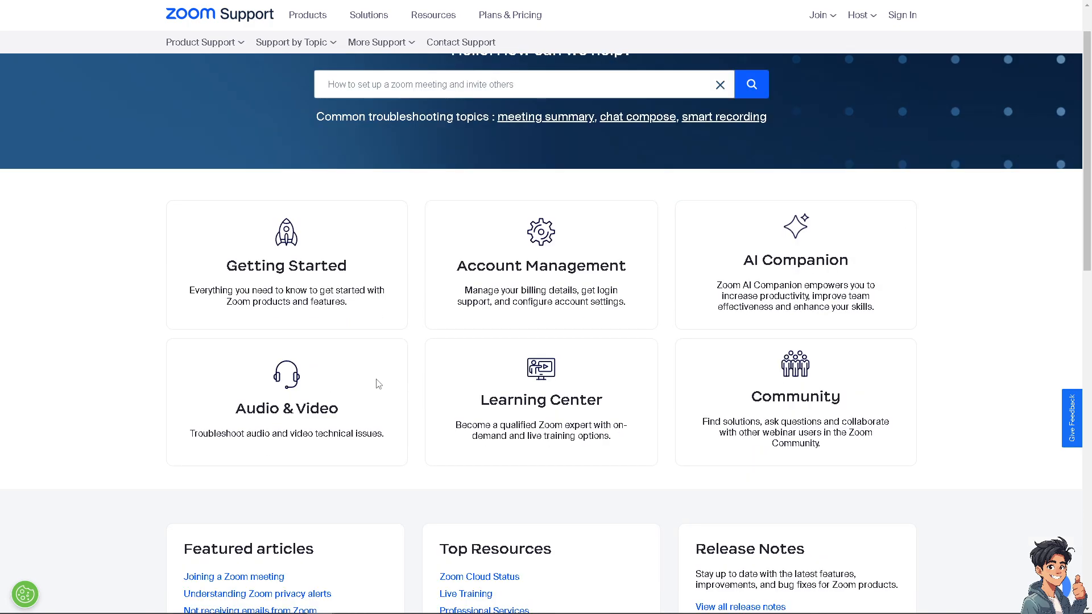
pyautogui.scroll(-3)
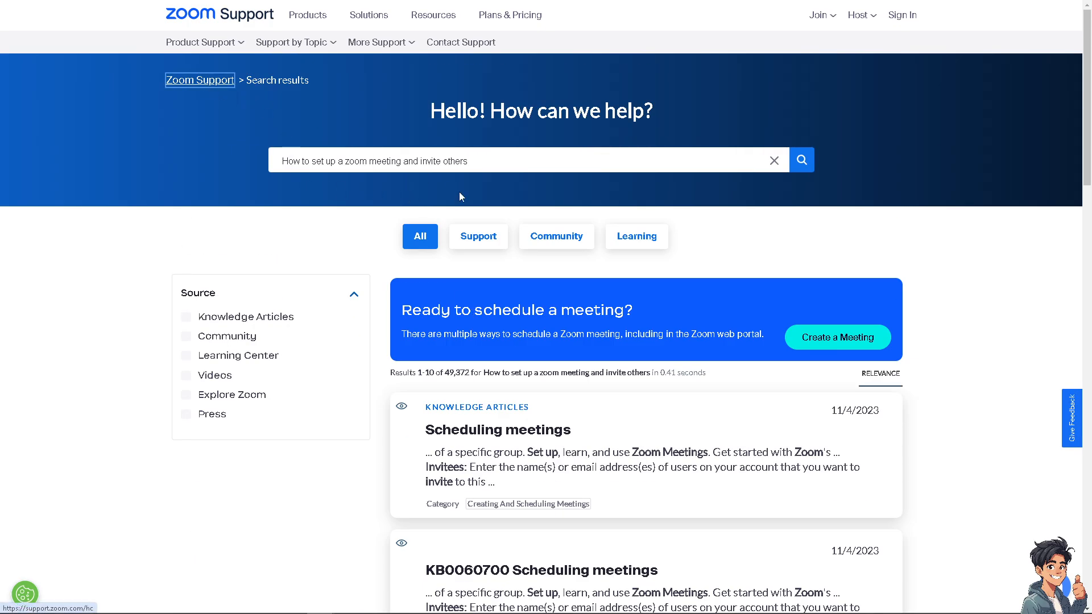
# Return to the Zoom Support home page and open the Audio & Video topics
pyautogui.click(773, 160)
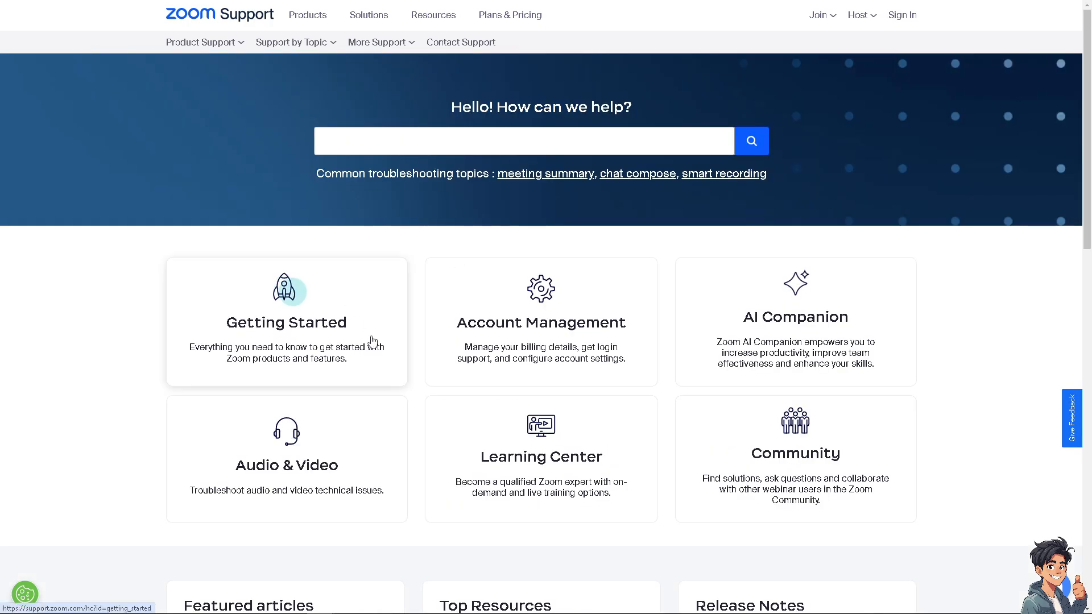
pyautogui.scroll(-3)
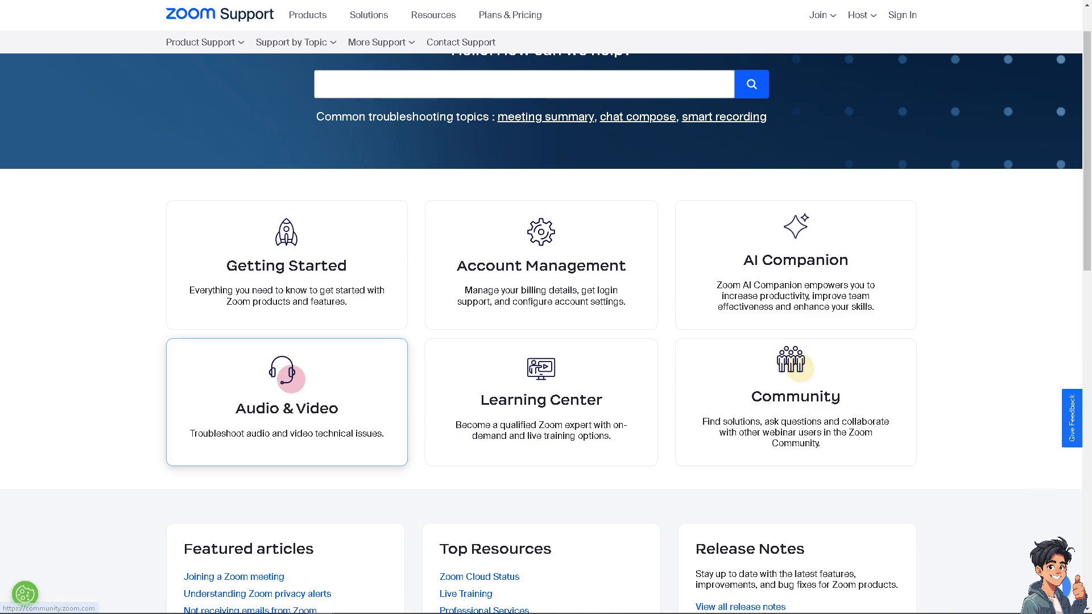
pyautogui.click(285, 402)
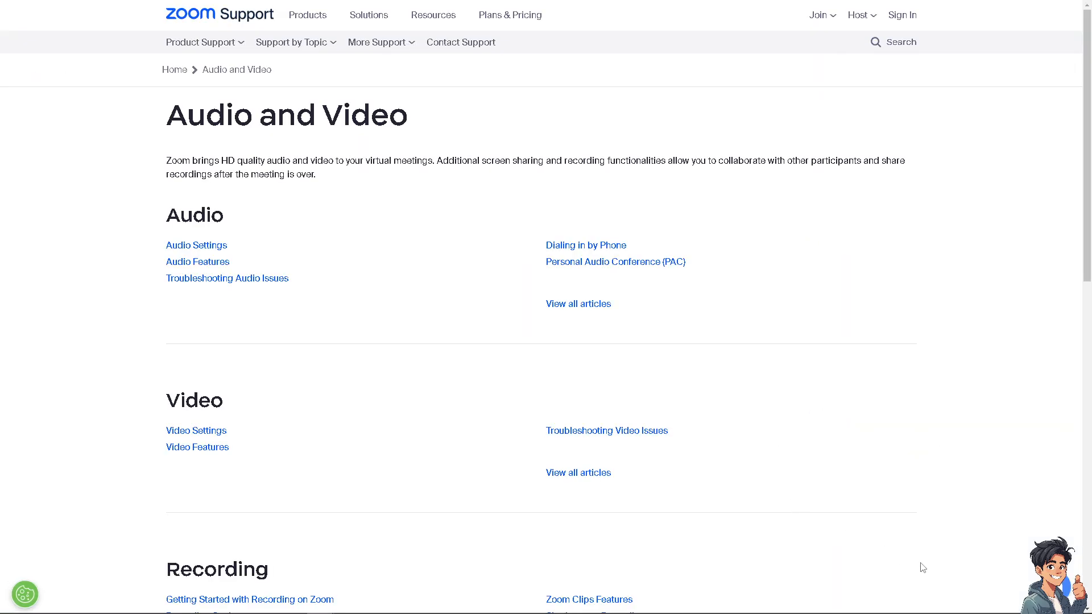
pyautogui.moveTo(906, 463)
pyautogui.write('How to set up a zoom meeting and invite others')
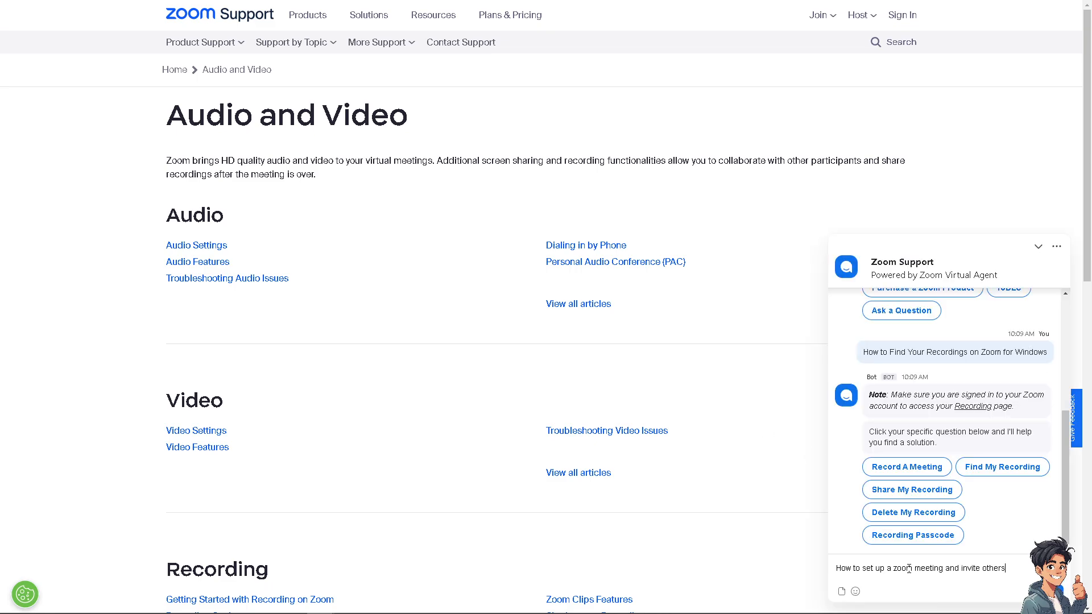
# Send 'How to set up a zoom meeting and invite others' to the Zoom Virtual Agent
pyautogui.press('Return')
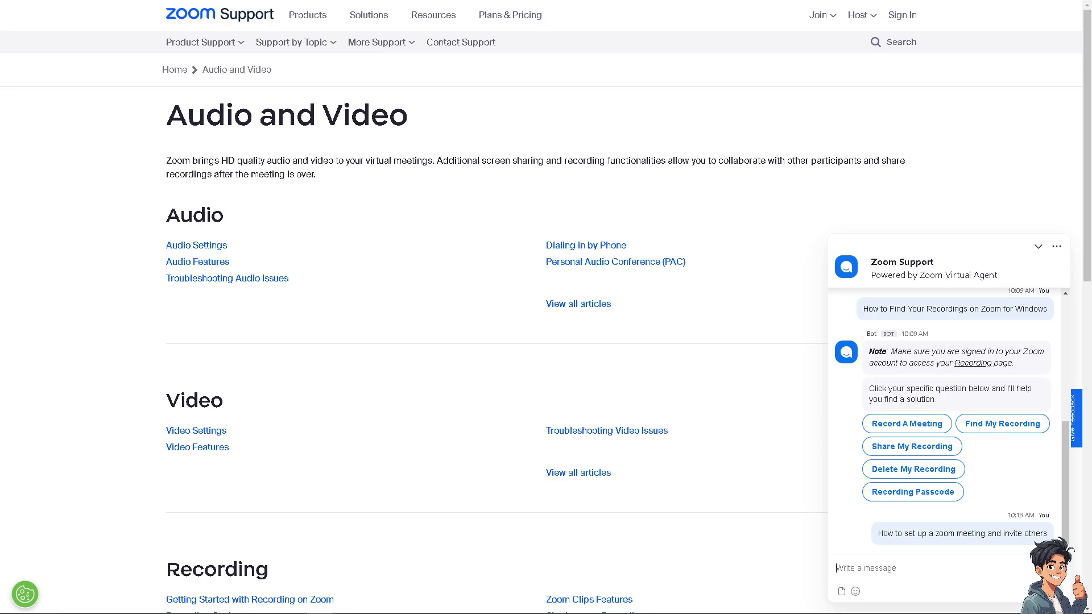